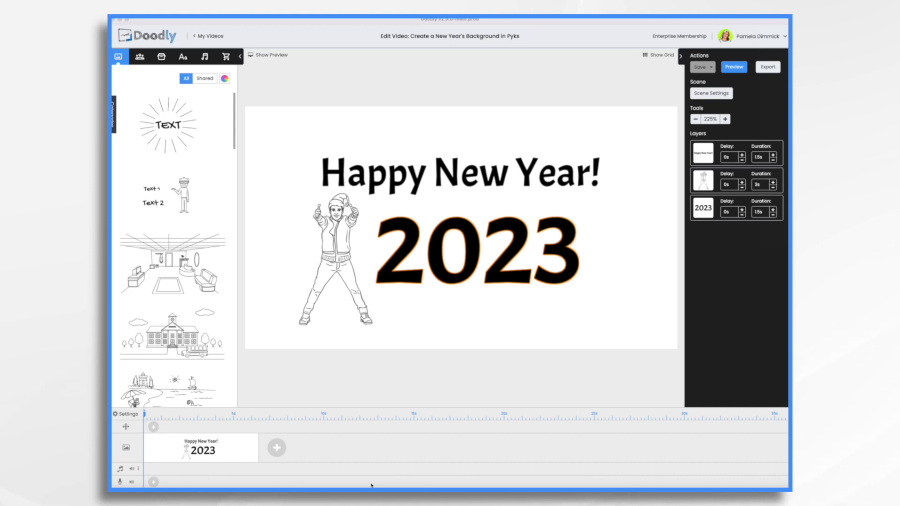
mouse_move(631, 218)
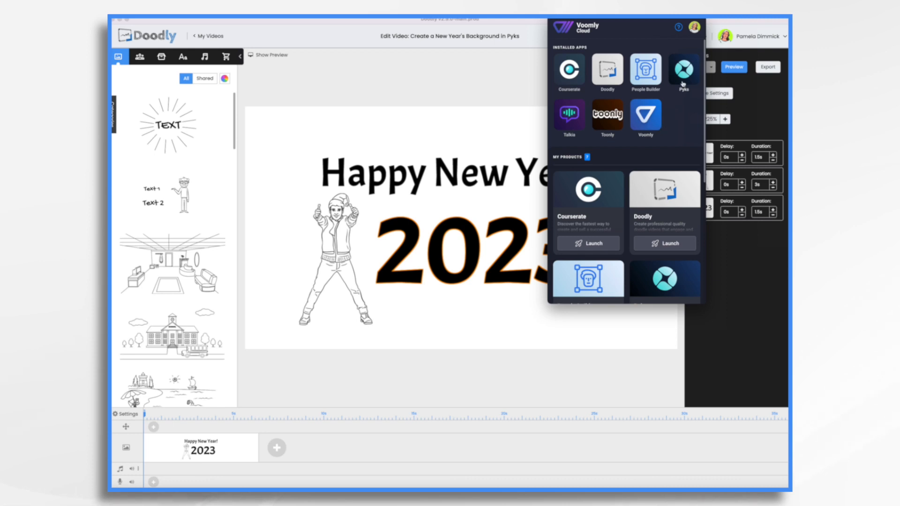
mouse_move(693, 47)
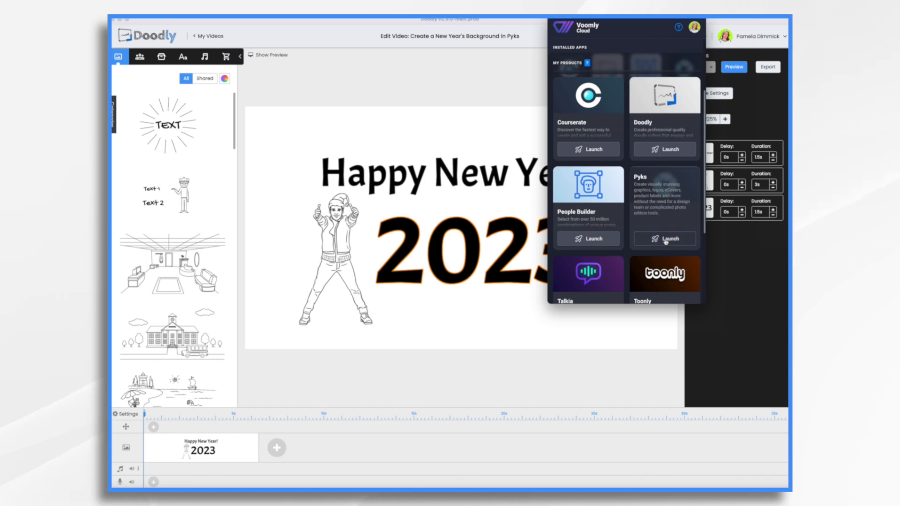
Launch Pyks from the Voomly Cloud My Products list.
left_click(664, 238)
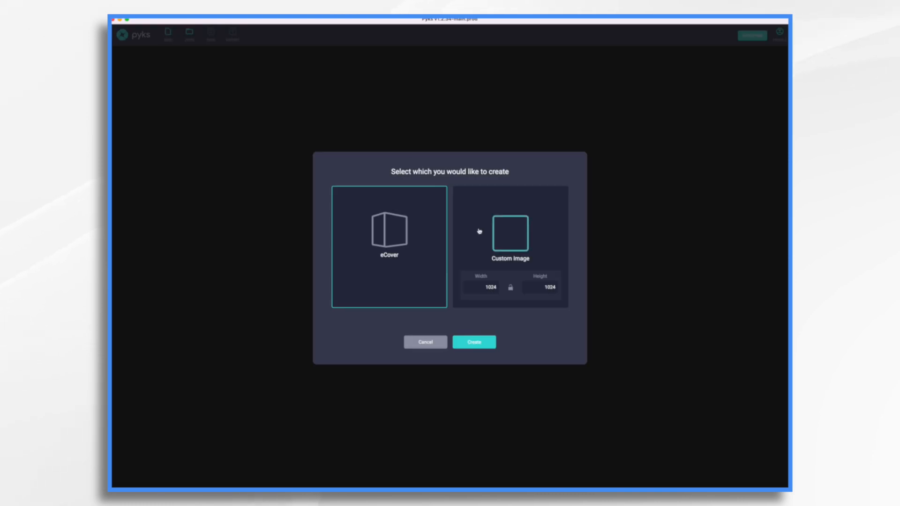
Create a new Custom Image canvas sized 1920 × 1080.
left_click(510, 246)
type("15")
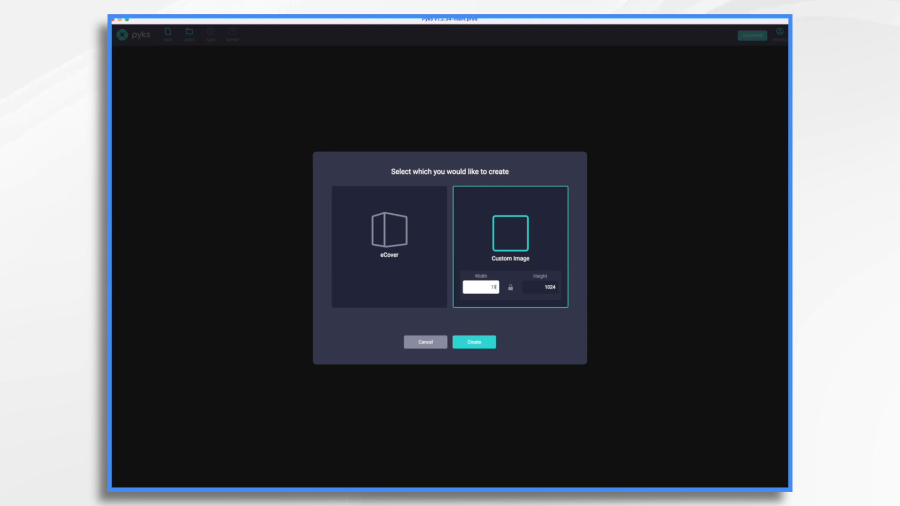
left_click(540, 287)
type("1080")
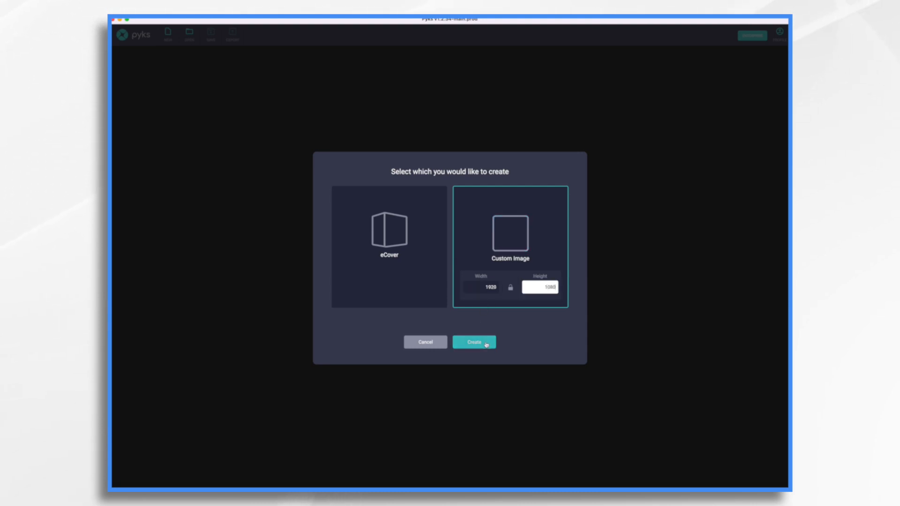
left_click(473, 342)
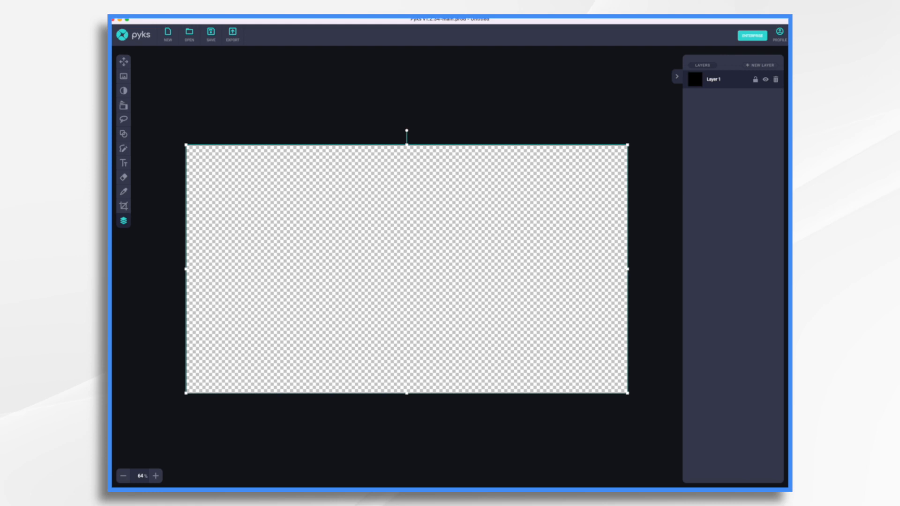
mouse_move(123, 77)
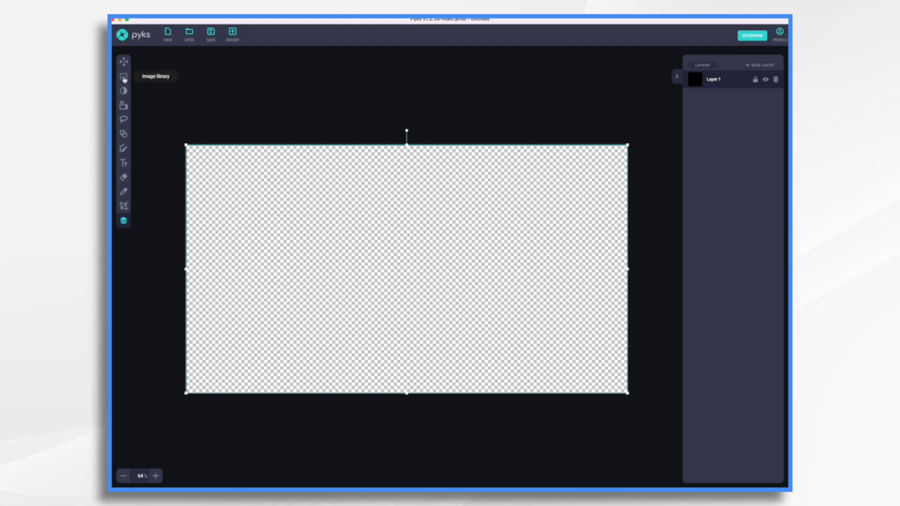
Search the image library for 'champagne' and add the champagne glasses with clock photo.
left_click(123, 76)
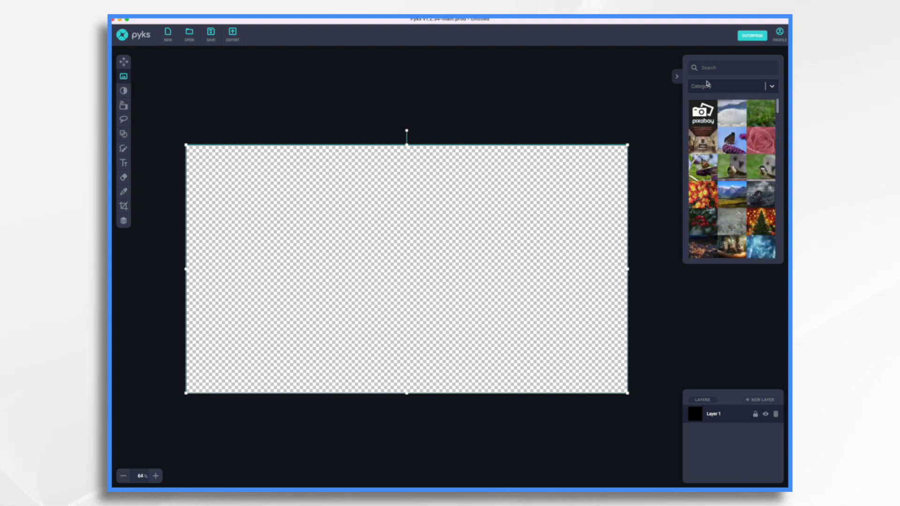
type("cham")
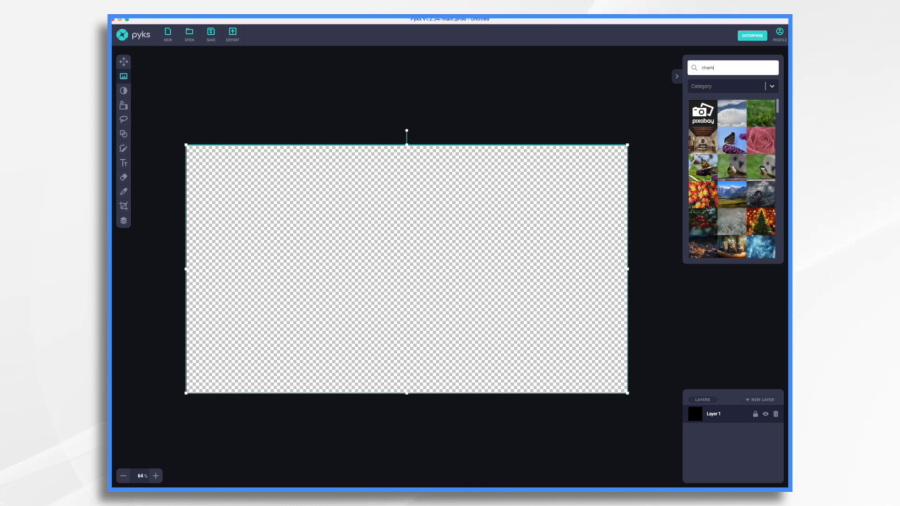
type("champagne")
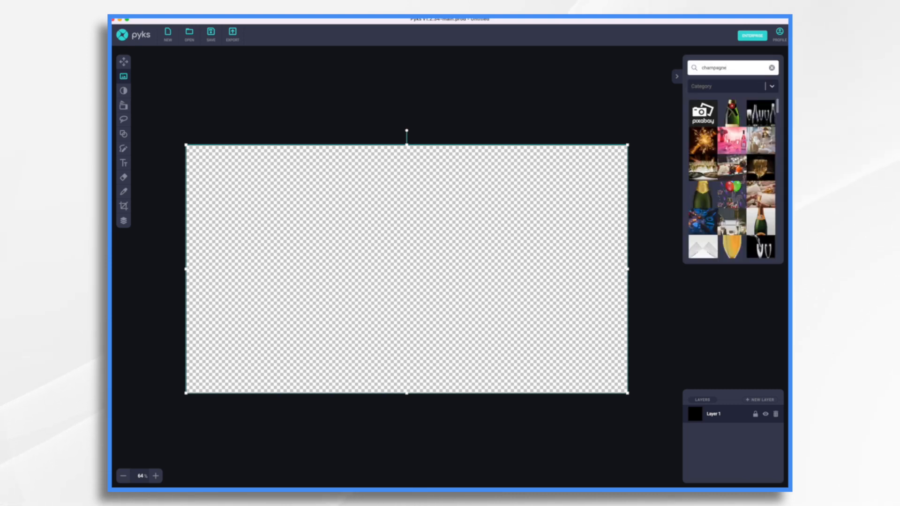
scroll("down", 3)
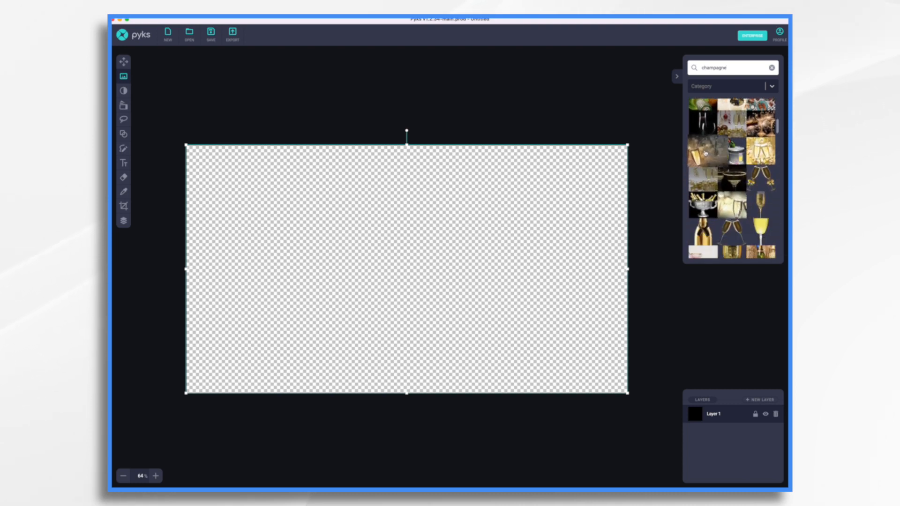
mouse_move(714, 152)
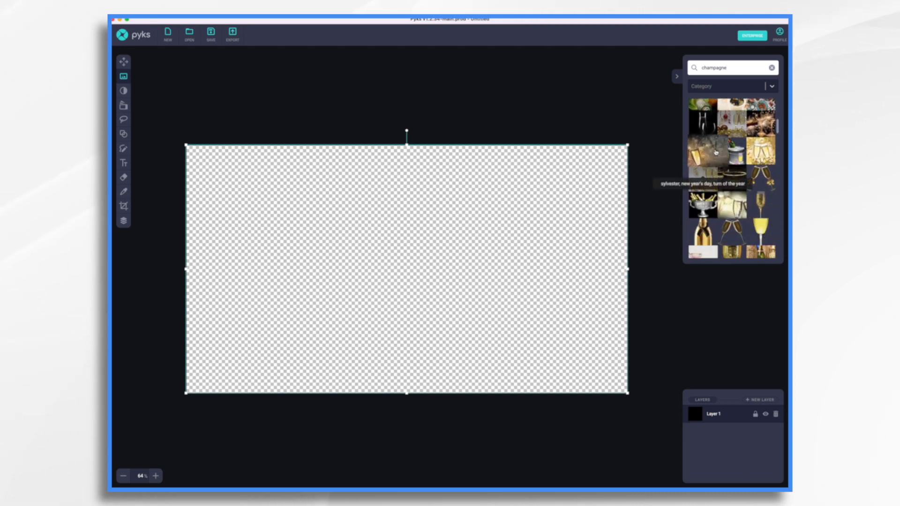
scroll("down", 3)
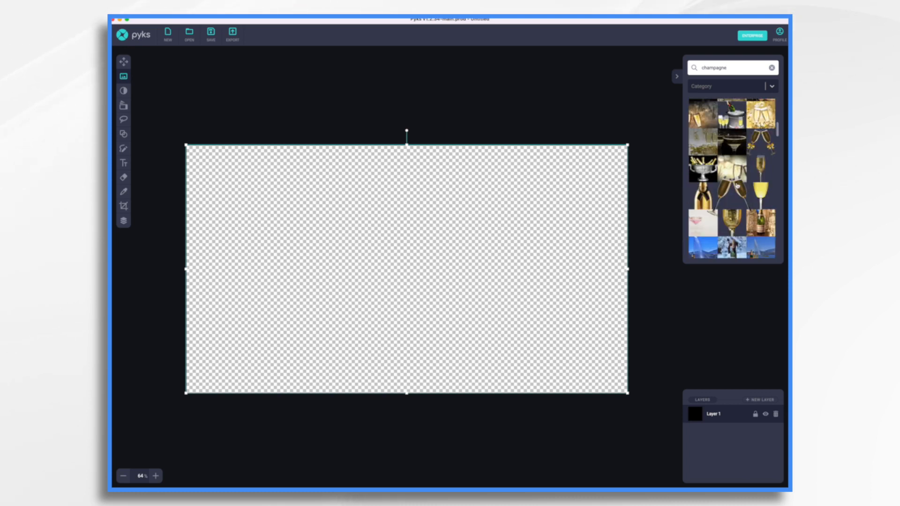
left_click(758, 222)
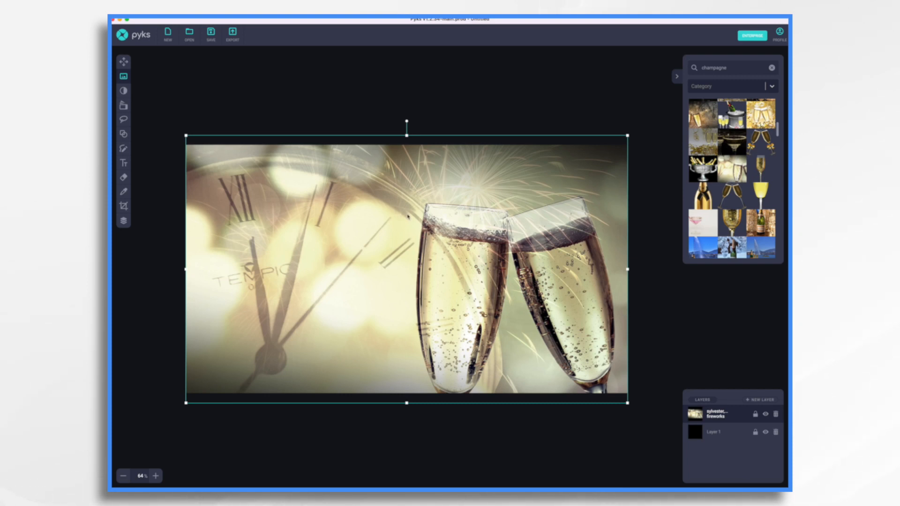
mouse_move(365, 239)
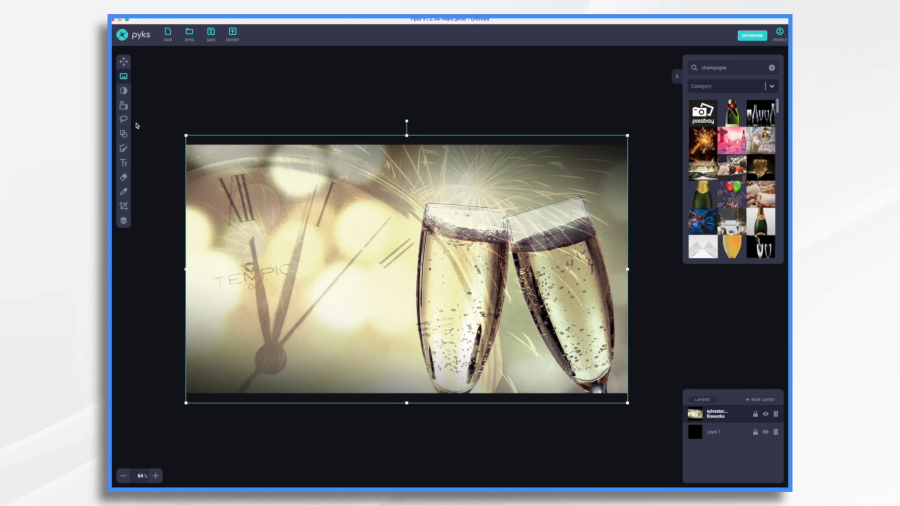
mouse_move(123, 105)
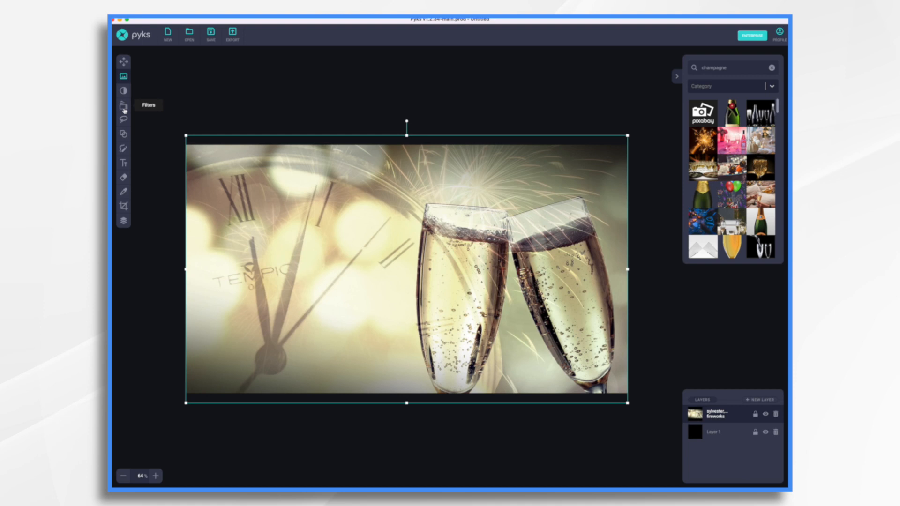
Apply a light Blur adjustment to the champagne photo so it reads as a soft background.
left_click(122, 91)
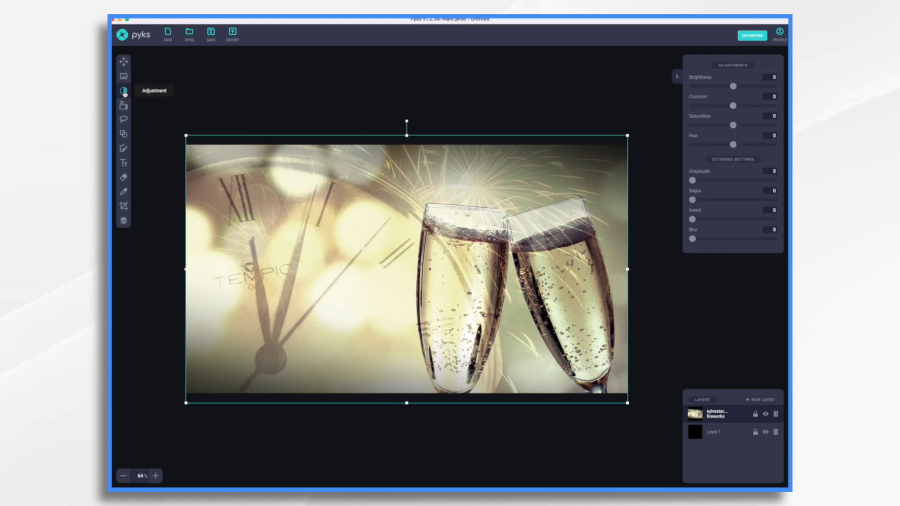
mouse_move(712, 222)
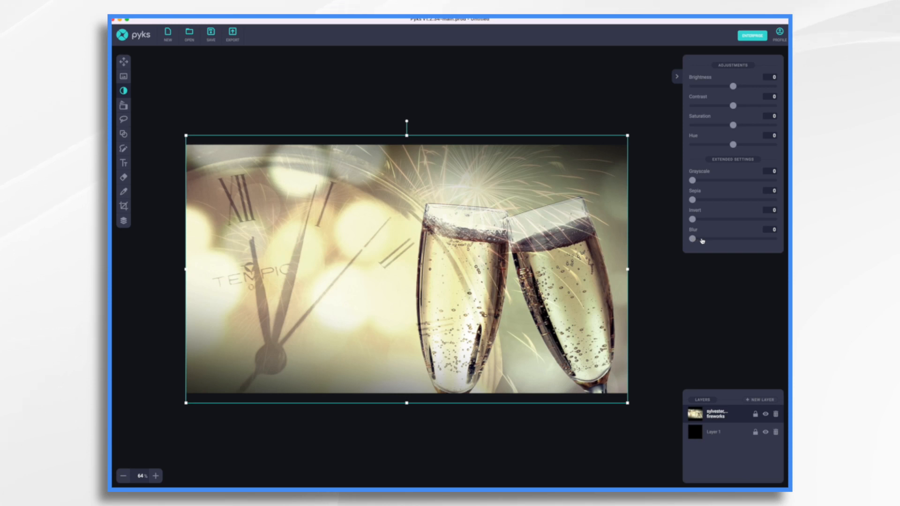
left_click_drag(691, 239, 707, 239)
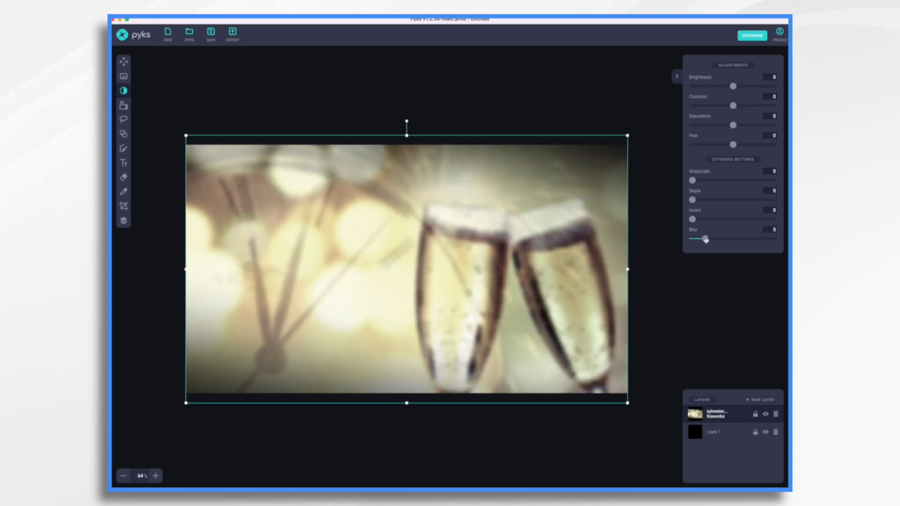
left_click_drag(705, 239, 712, 239)
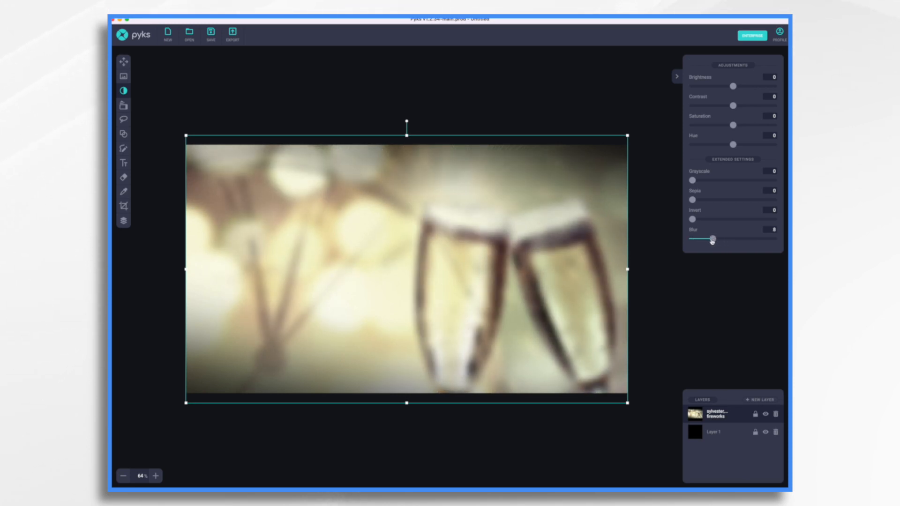
left_click_drag(712, 238, 729, 238)
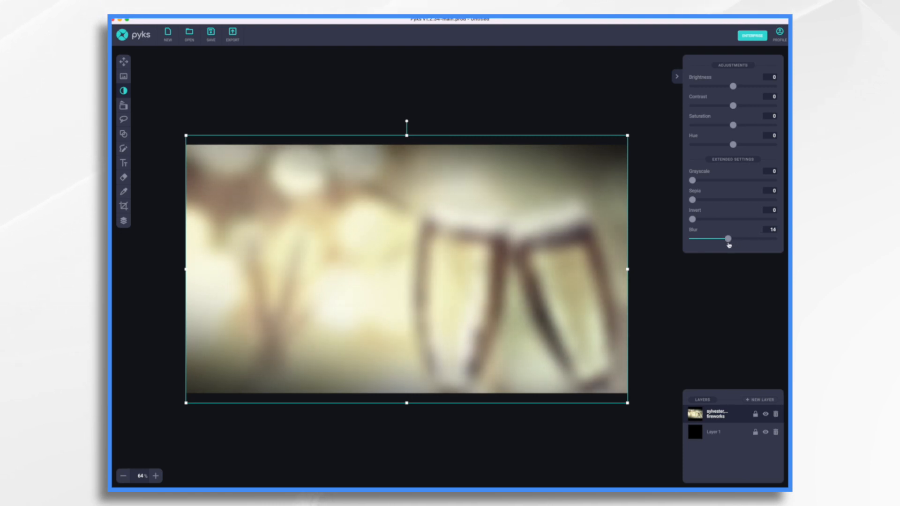
left_click_drag(729, 237, 705, 237)
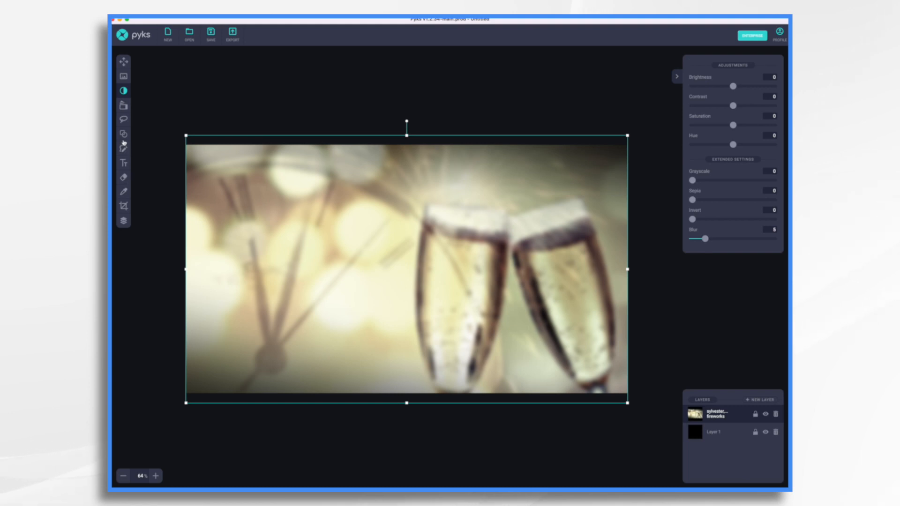
Draw a #FFFFFF-filled rectangle with no stroke covering most of the blurred photo.
left_click(124, 134)
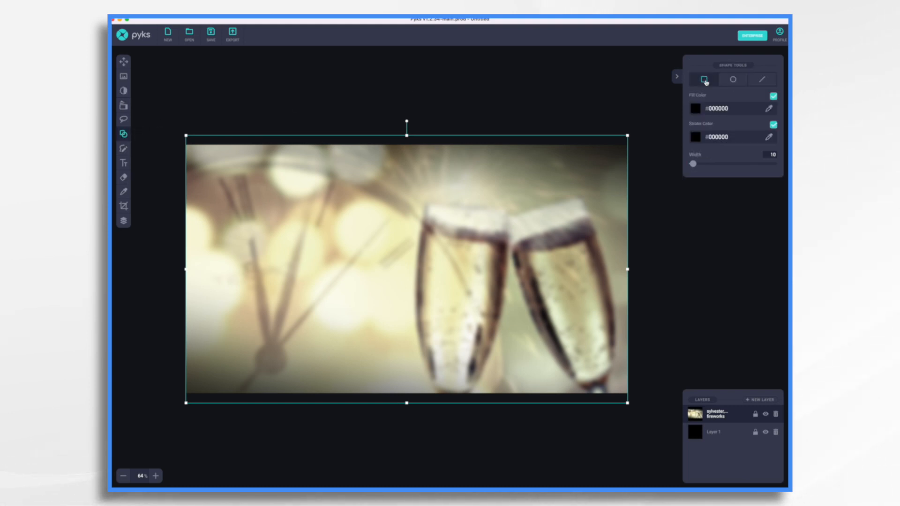
left_click(695, 108)
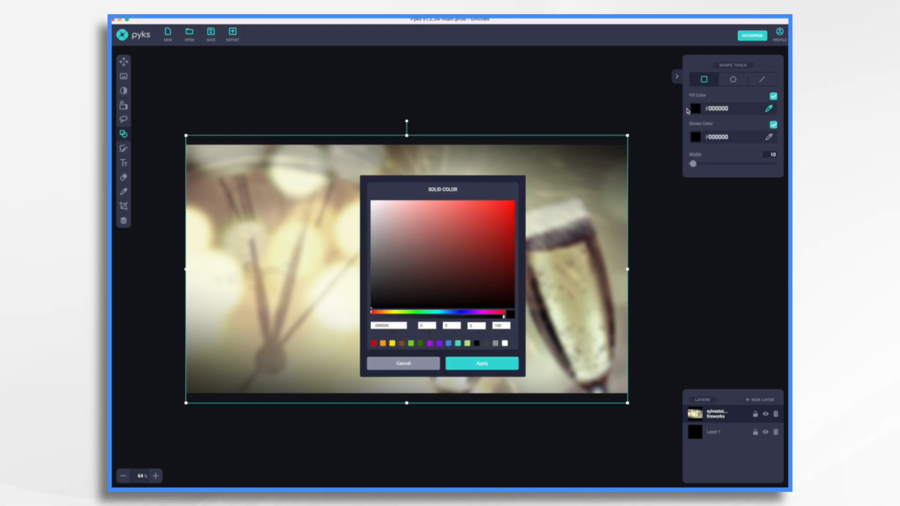
left_click(505, 343)
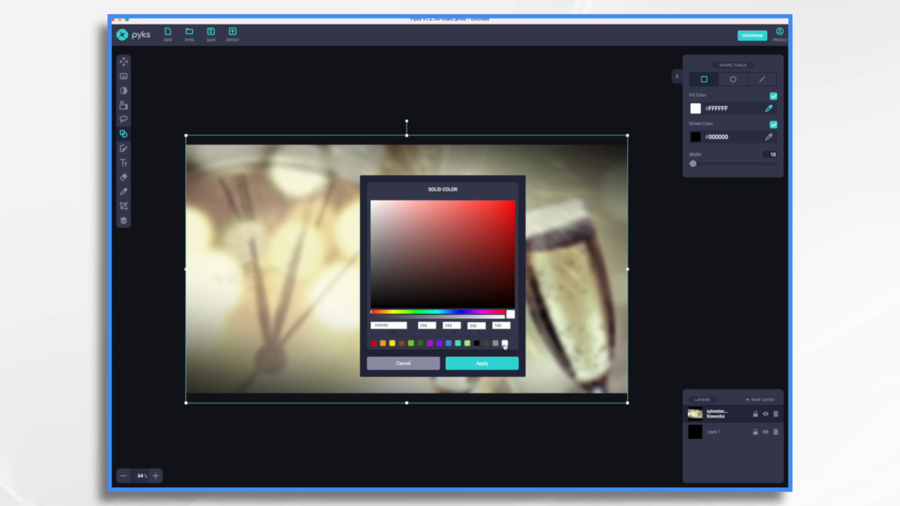
left_click(481, 363)
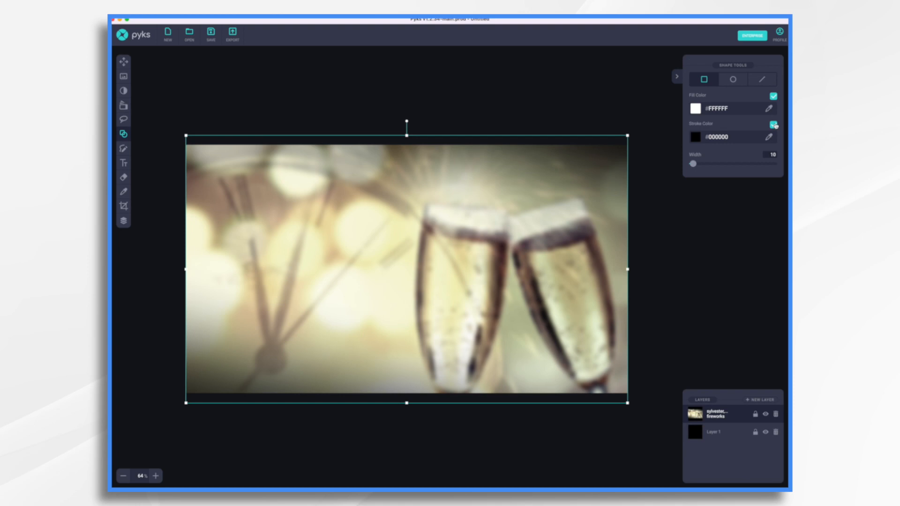
left_click(773, 125)
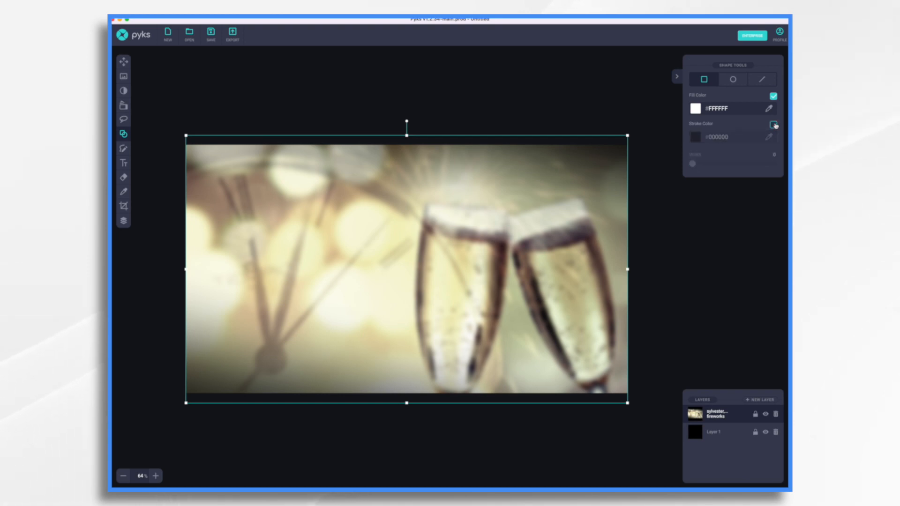
left_click(774, 124)
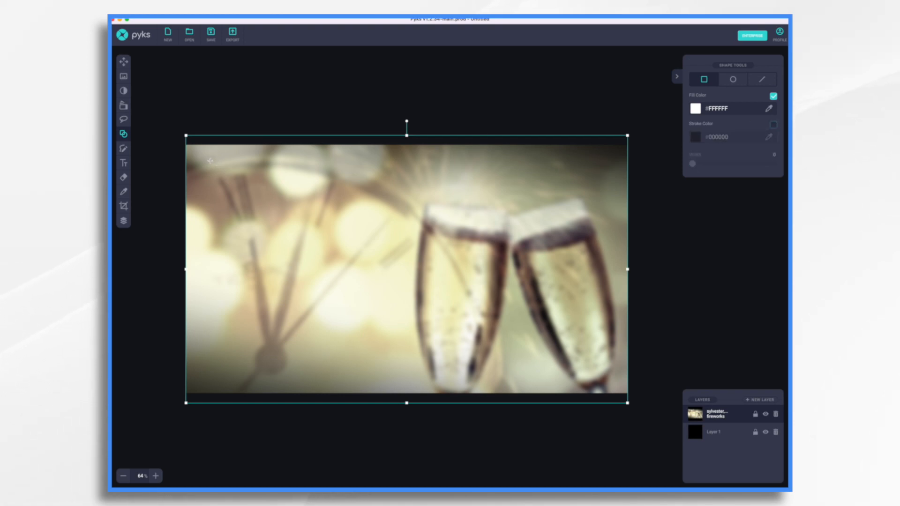
left_click_drag(224, 163, 579, 325)
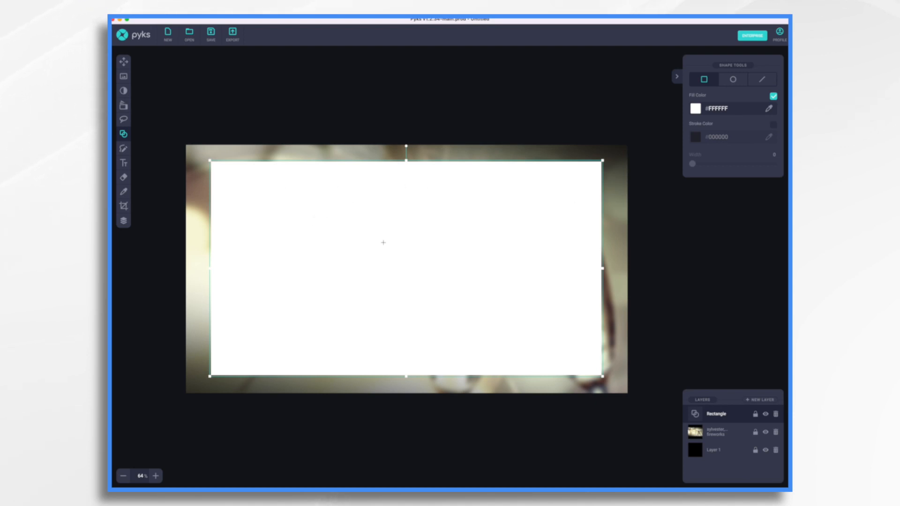
mouse_move(363, 198)
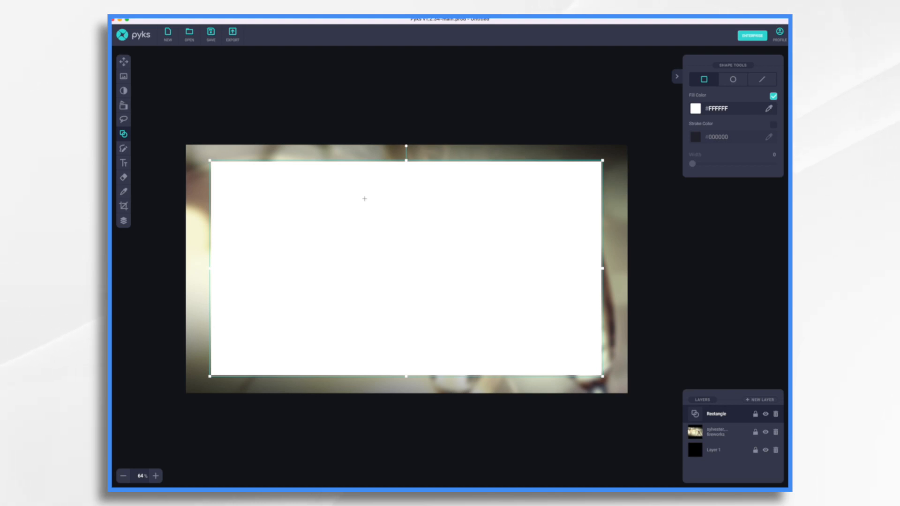
mouse_move(477, 221)
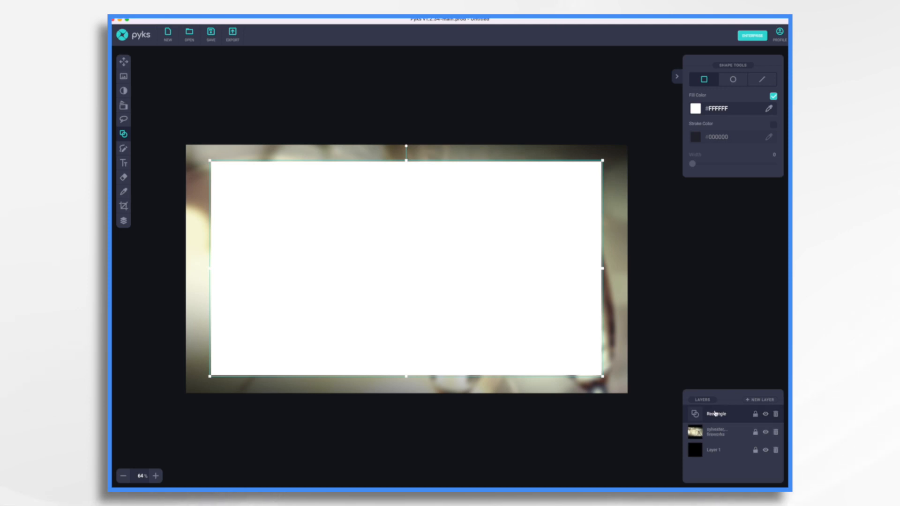
mouse_move(764, 414)
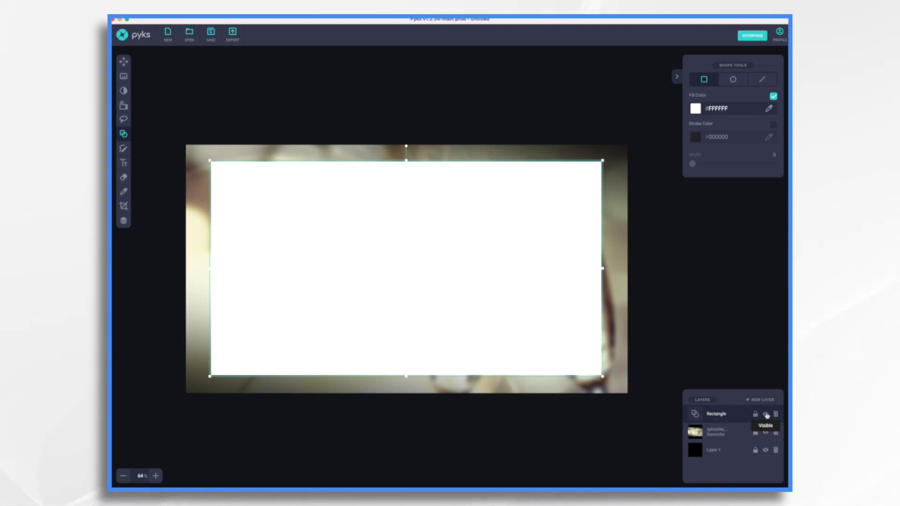
Hide the rectangle layer and export the background as champagne glasses.png.
left_click(765, 413)
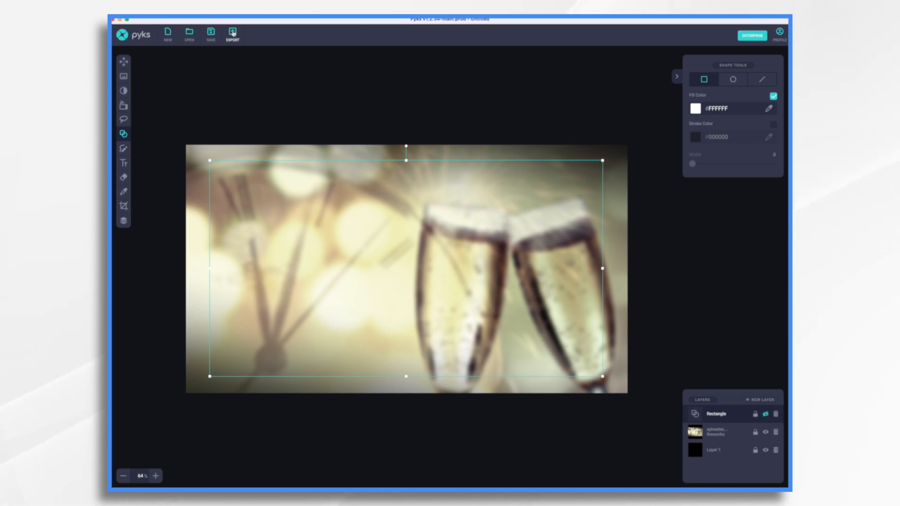
left_click(231, 33)
type("champagne glasses.png")
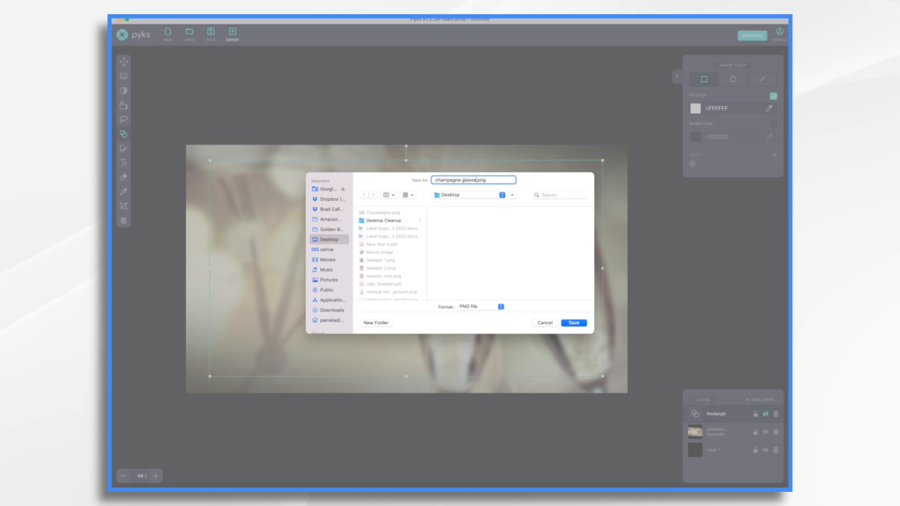
left_click(571, 322)
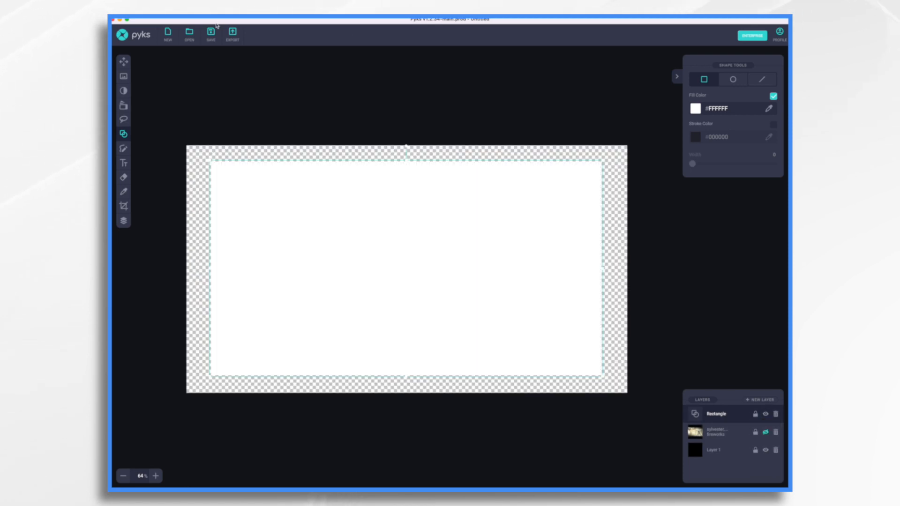
Export the white rectangle alone as Horizontal White Rectangle.png.
left_click(230, 35)
type("Horizontal White Rectangle.png")
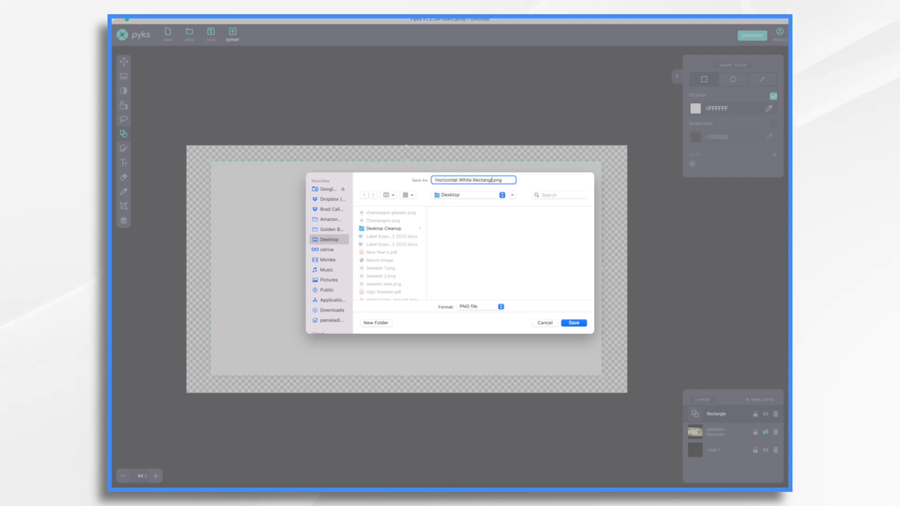
left_click(572, 322)
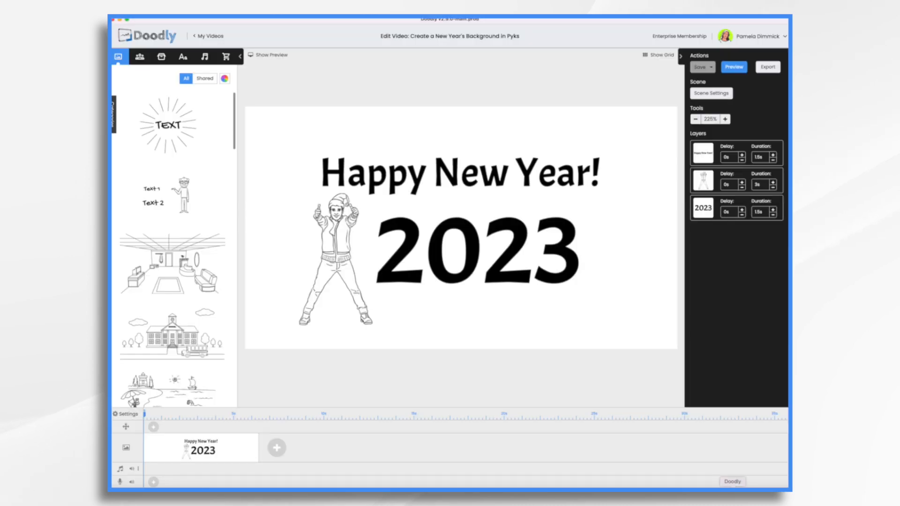
Upload the two exported PNGs to the Props library and add them to the scene.
left_click(162, 56)
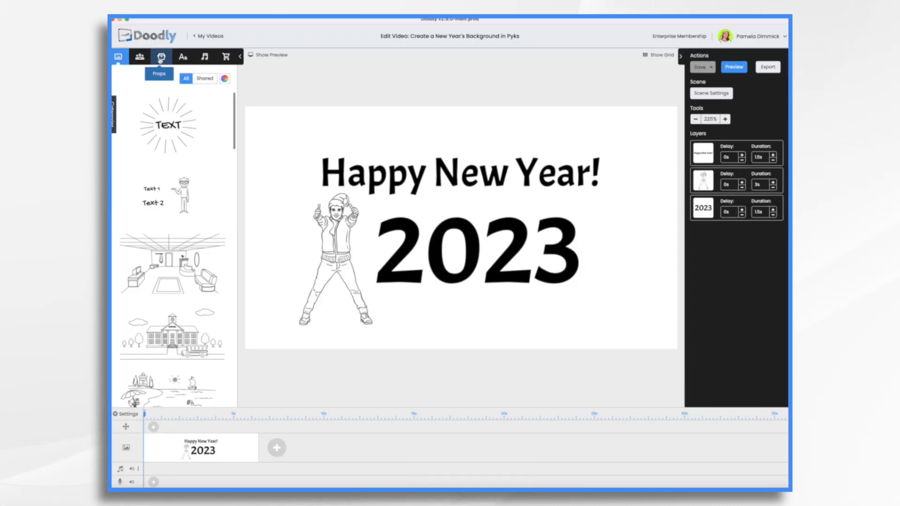
left_click(161, 55)
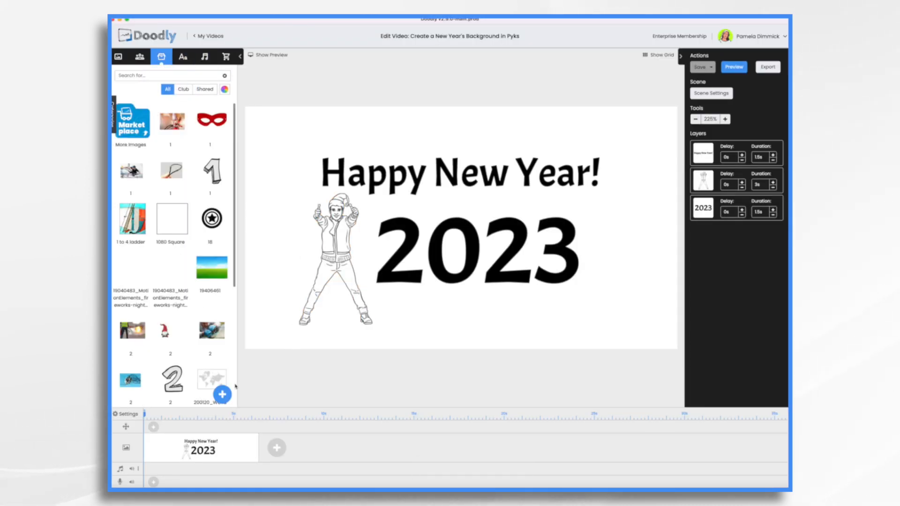
left_click(222, 394)
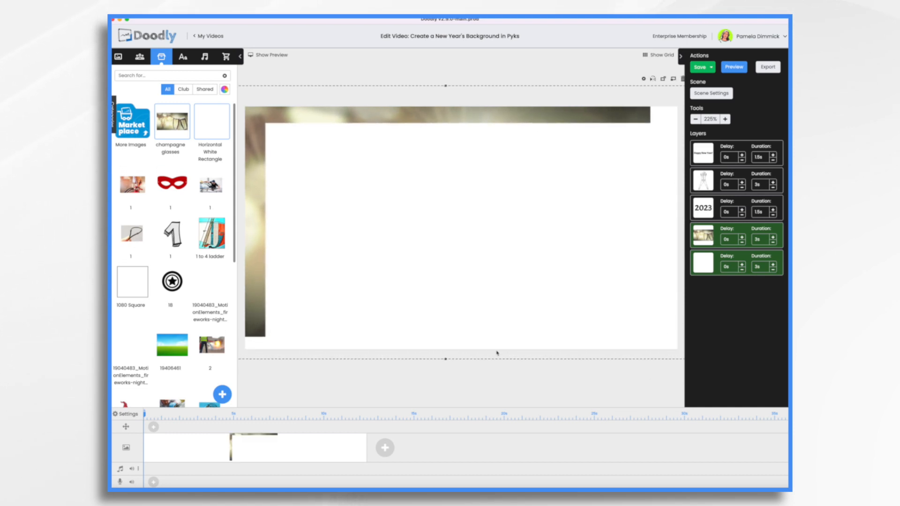
Stretch the champagne photo to fill the canvas and centre the white rectangle inside with an even border.
left_click(699, 68)
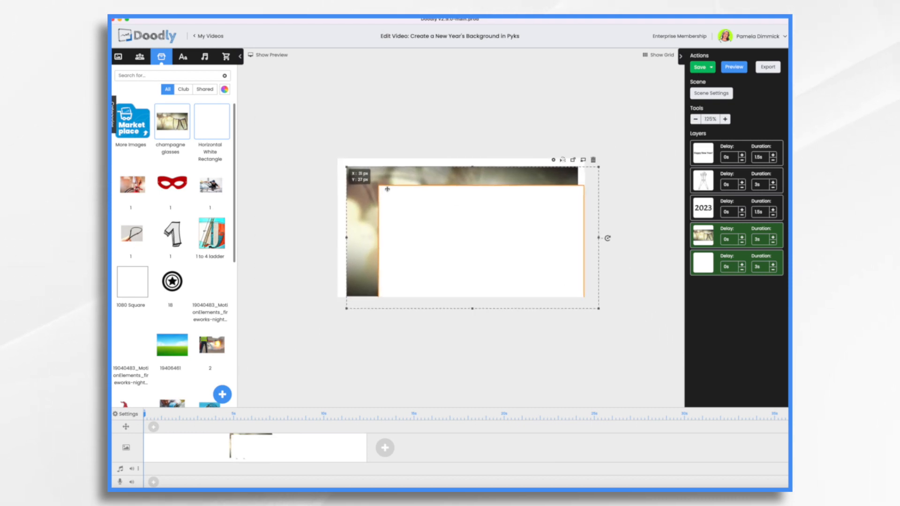
left_click_drag(594, 315, 597, 304)
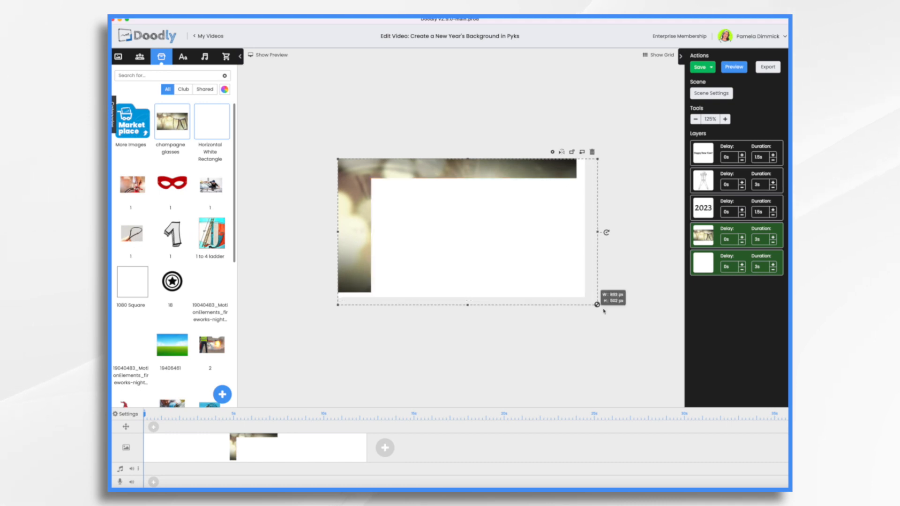
left_click_drag(597, 305, 607, 310)
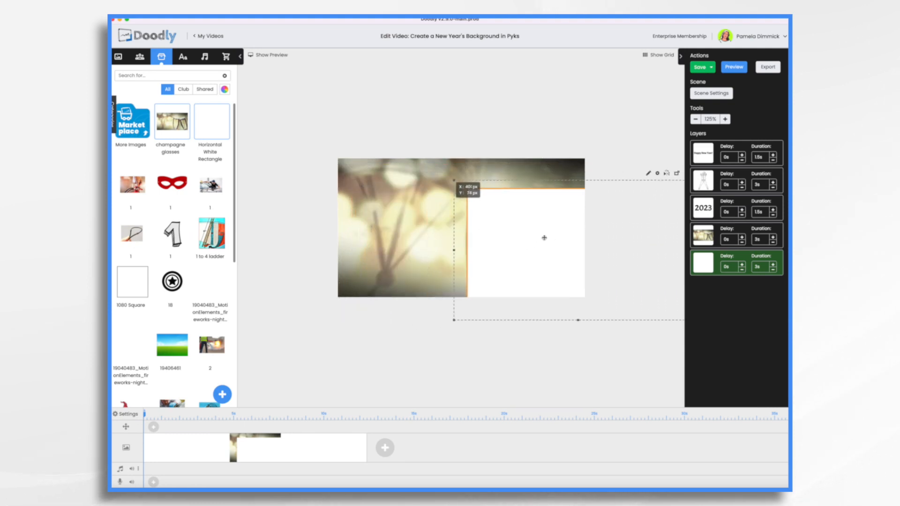
left_click_drag(544, 237, 443, 223)
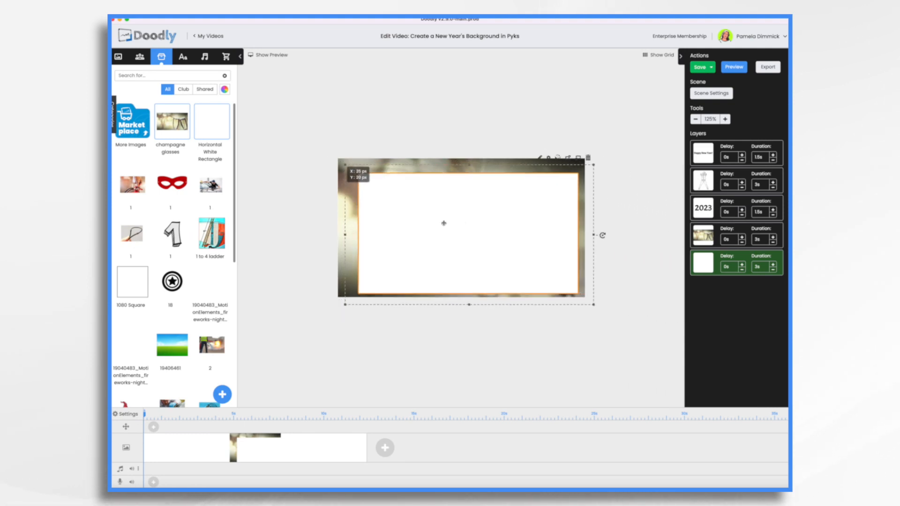
left_click_drag(444, 223, 440, 220)
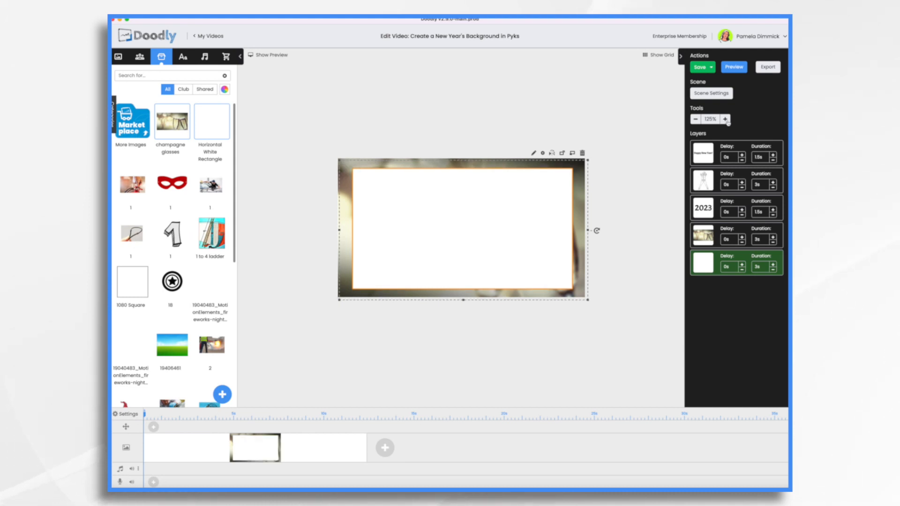
left_click(724, 119)
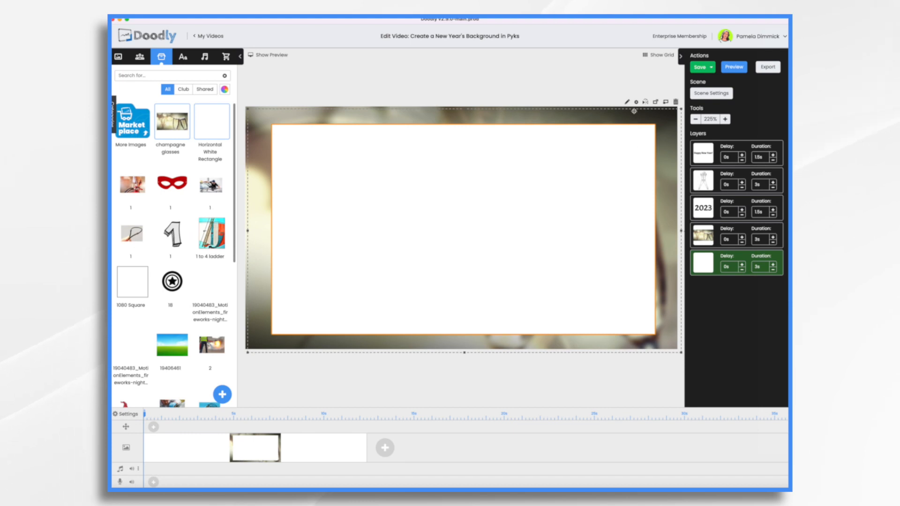
mouse_move(524, 183)
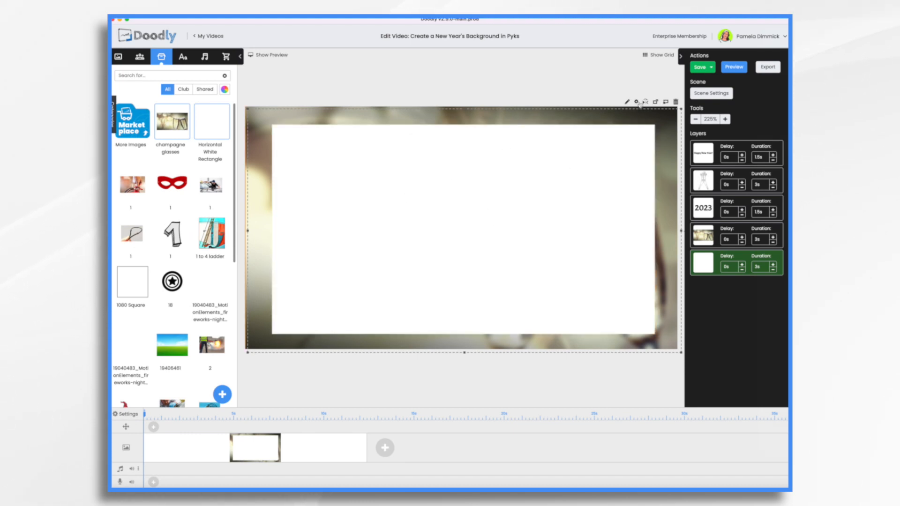
Reduce the white rectangle's opacity in its asset settings so the background shows through.
left_click(625, 101)
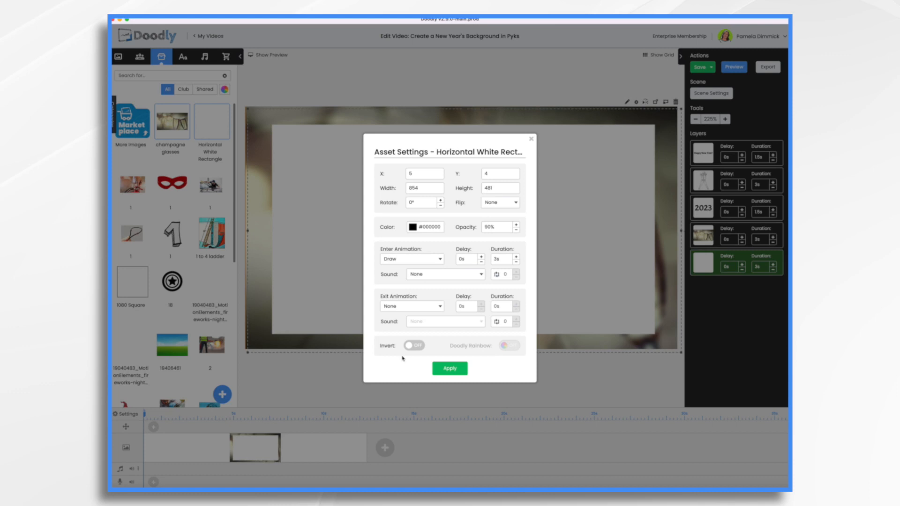
left_click(449, 368)
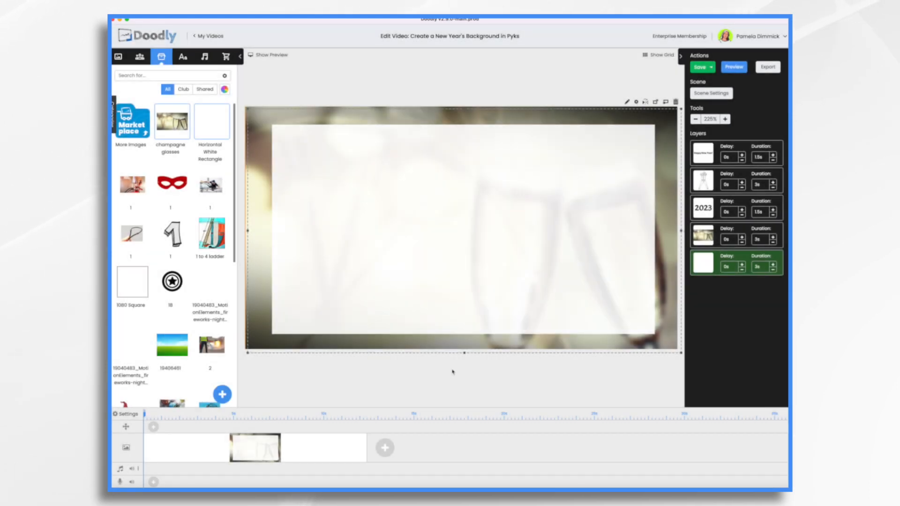
left_click(453, 230)
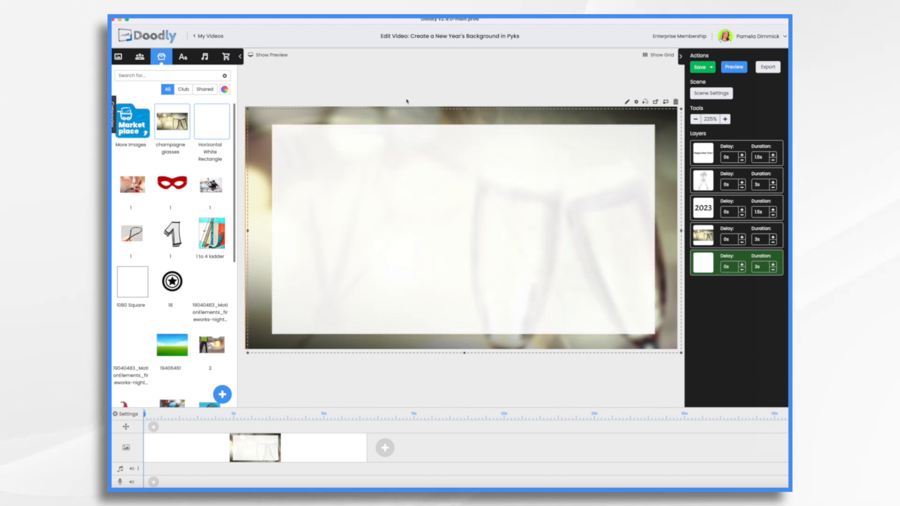
left_click(700, 67)
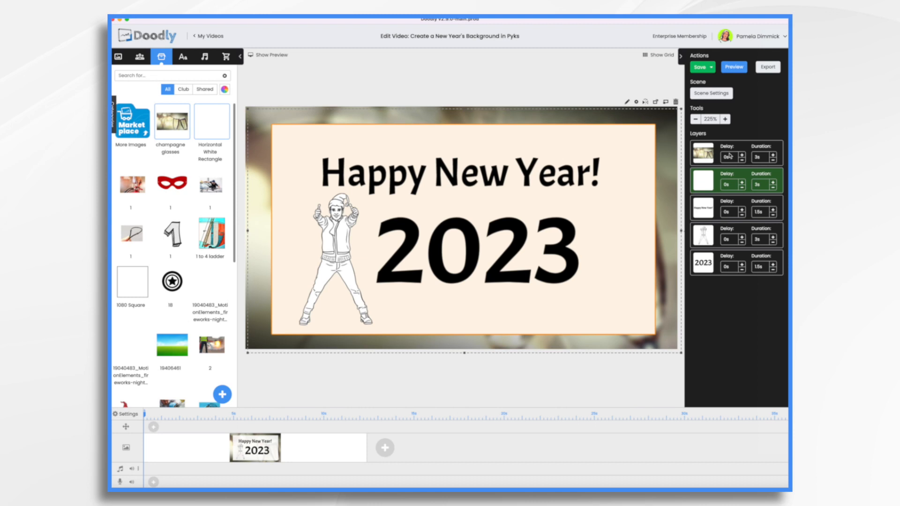
Order the background and rectangle layers first, then preview the finished scene and close it.
left_click(702, 153)
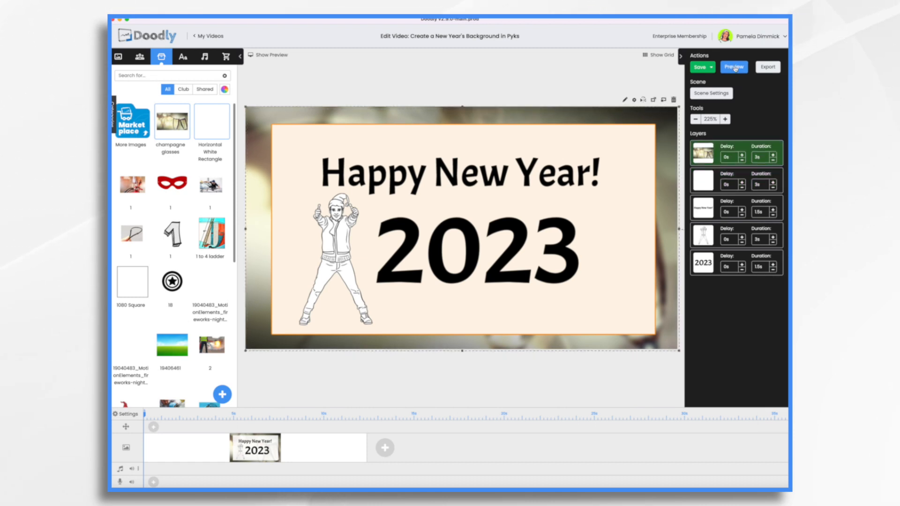
left_click(733, 66)
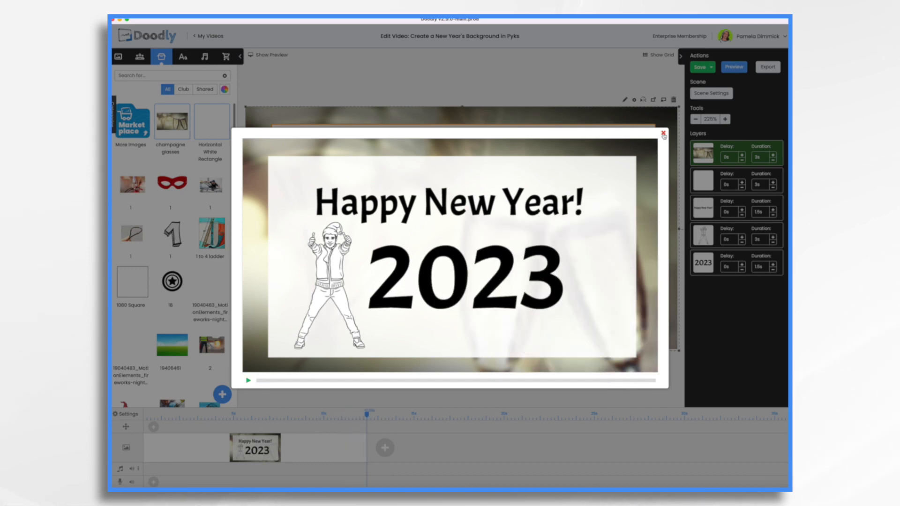
left_click(662, 134)
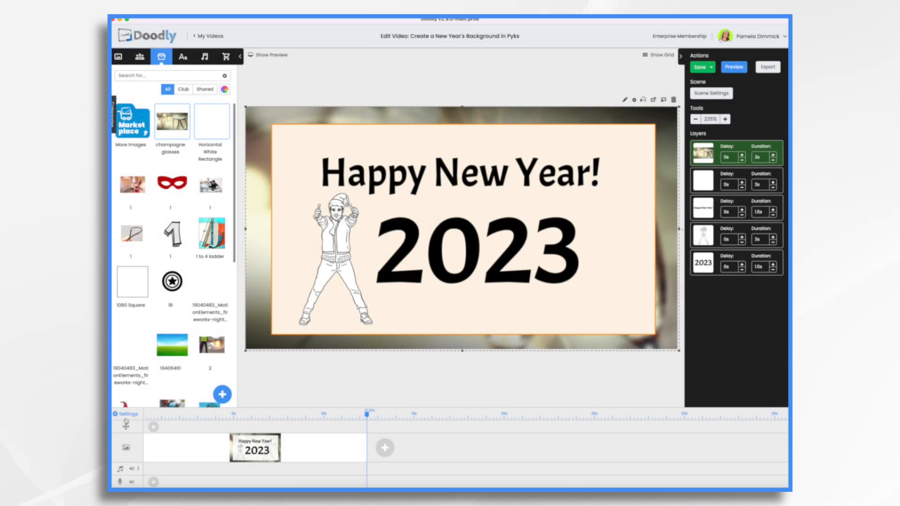
Set Erase mode Off and choose the red-sleeve cartoon hand in Video Settings, then apply.
left_click(710, 93)
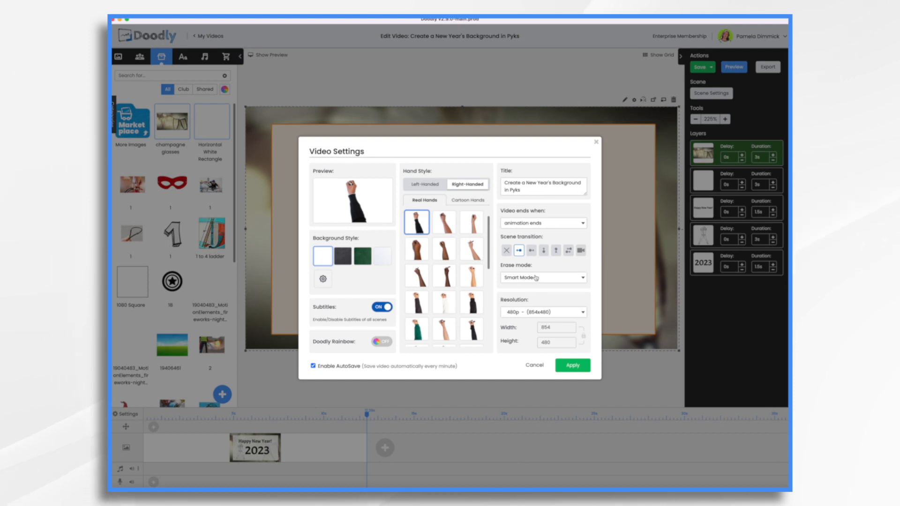
left_click(541, 277)
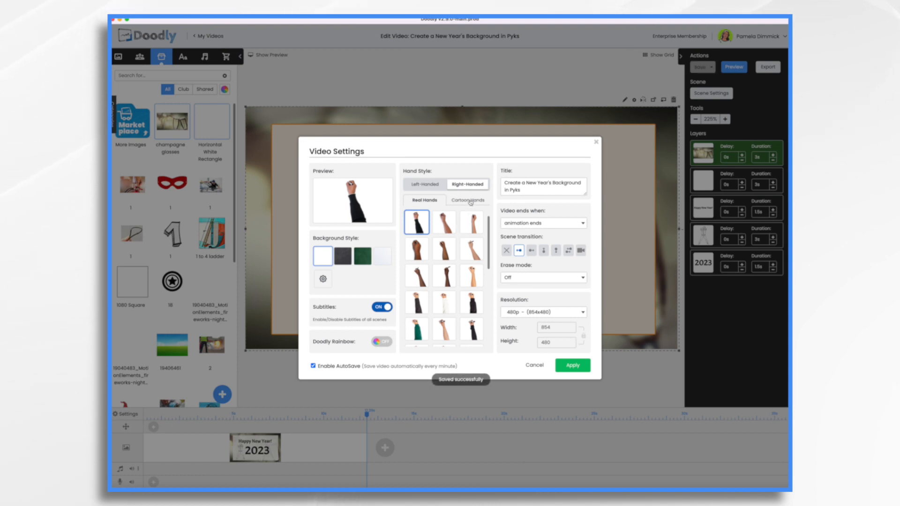
left_click(467, 200)
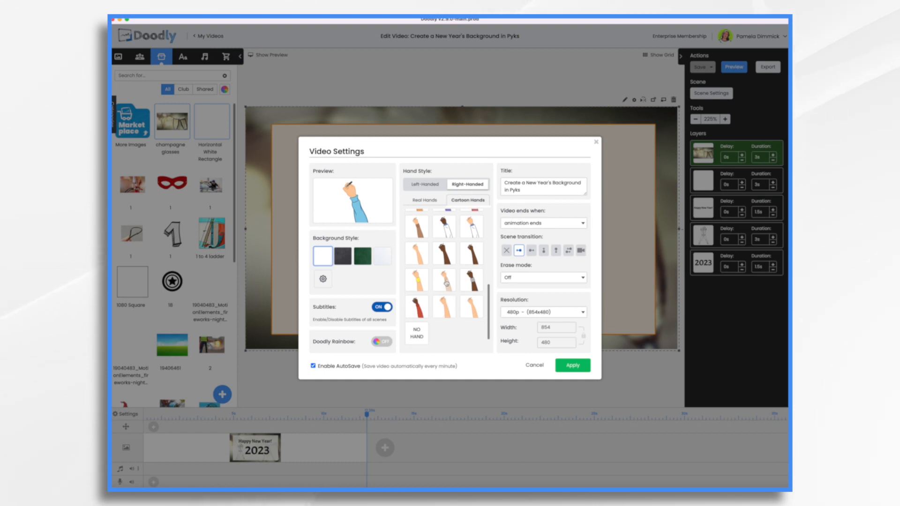
left_click(416, 306)
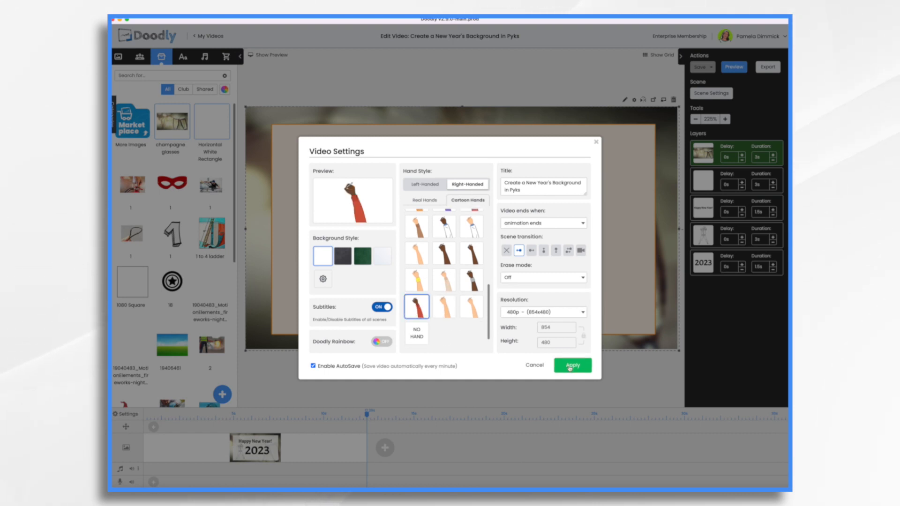
left_click(572, 364)
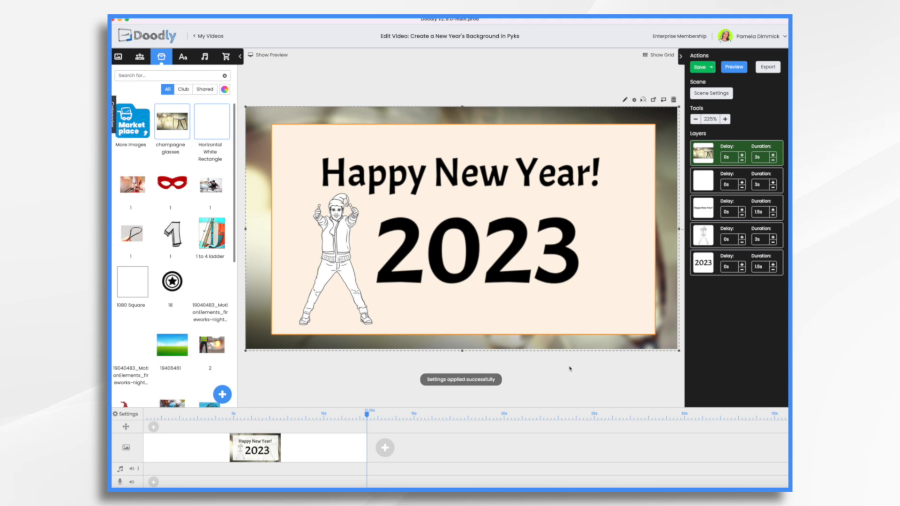
mouse_move(619, 118)
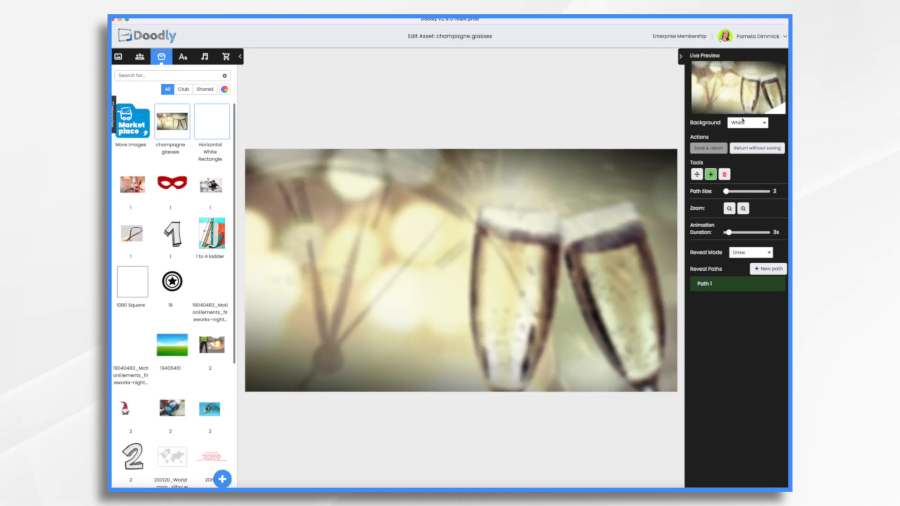
Set the champagne background's reveal mode to Fade and its duration to 1.5 s.
left_click(748, 252)
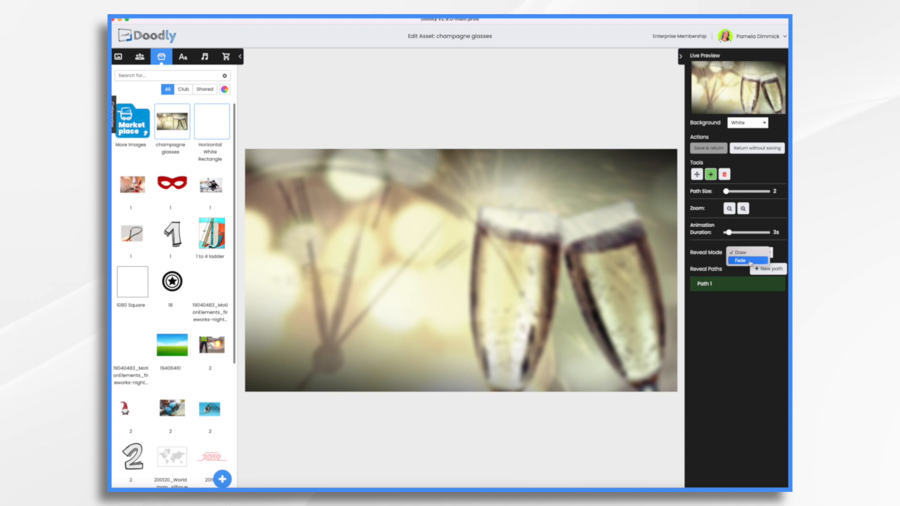
left_click(740, 259)
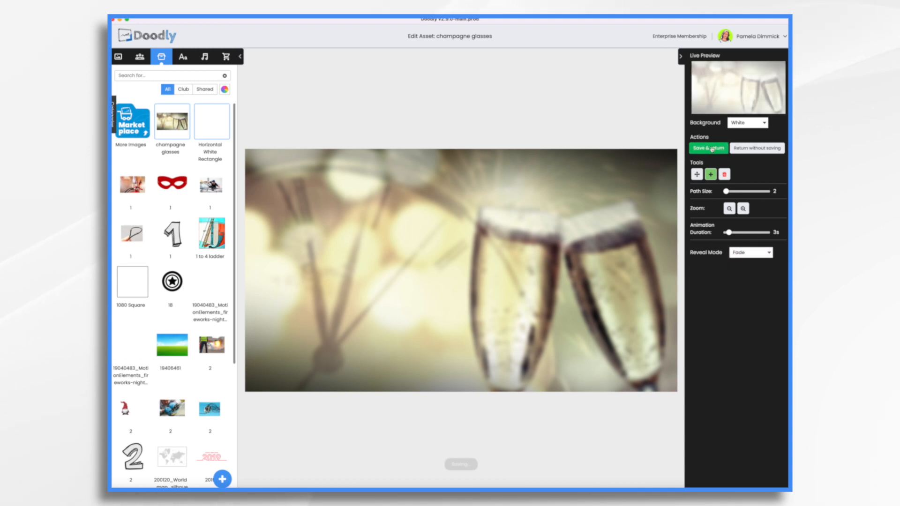
left_click(707, 148)
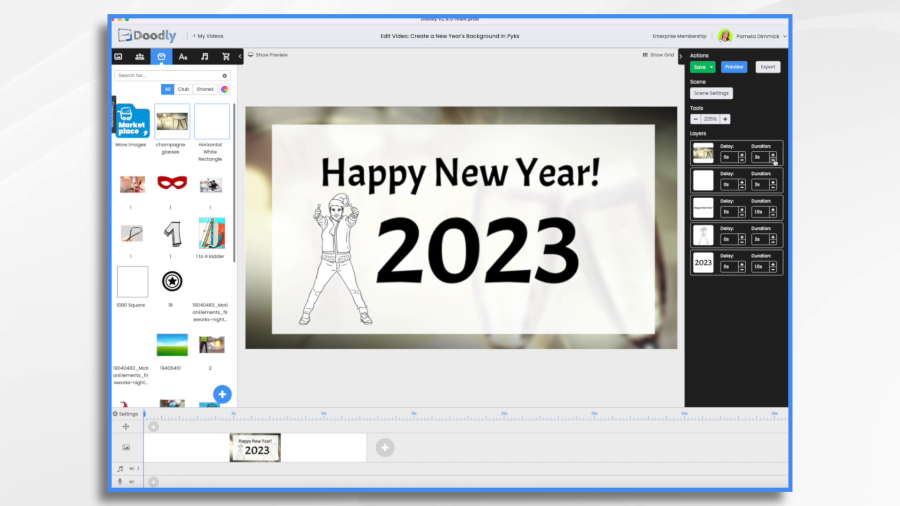
left_click(774, 162)
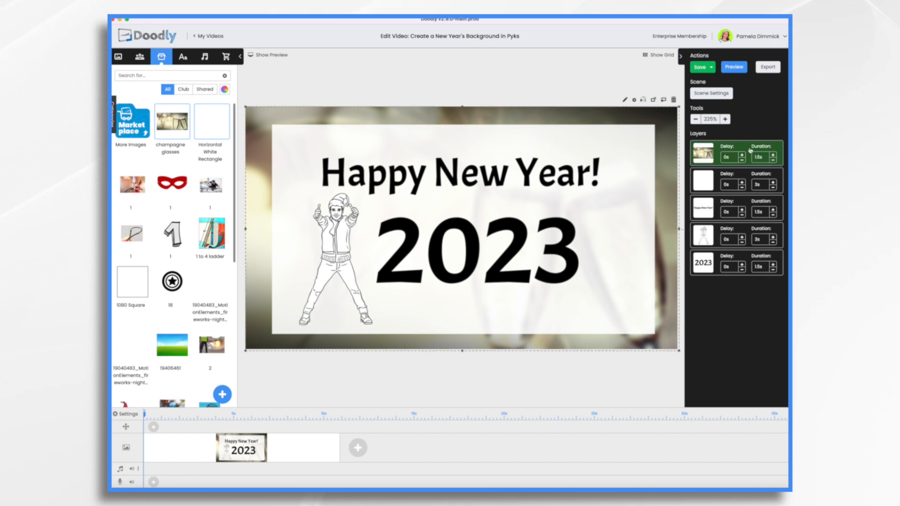
left_click(702, 181)
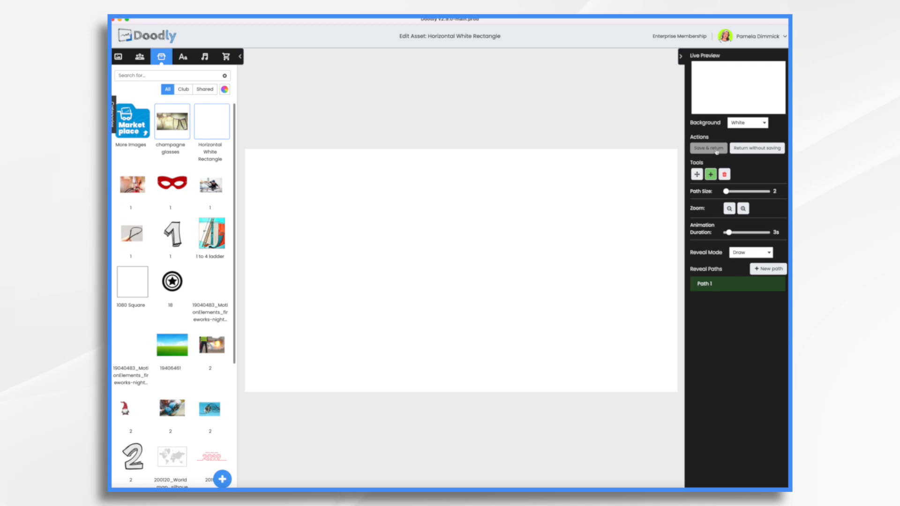
Set the white rectangle to Fade with 0.5 s duration and the hand layer to 2.5 s.
left_click(750, 252)
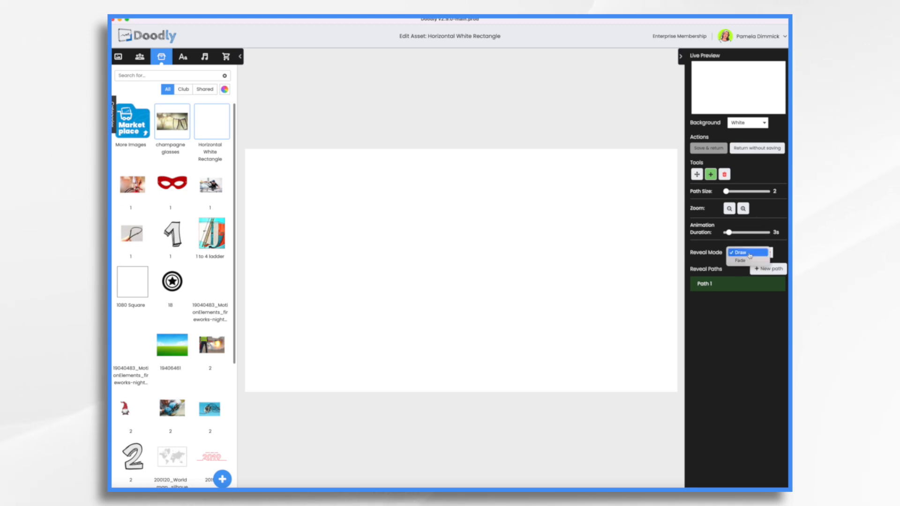
left_click(740, 260)
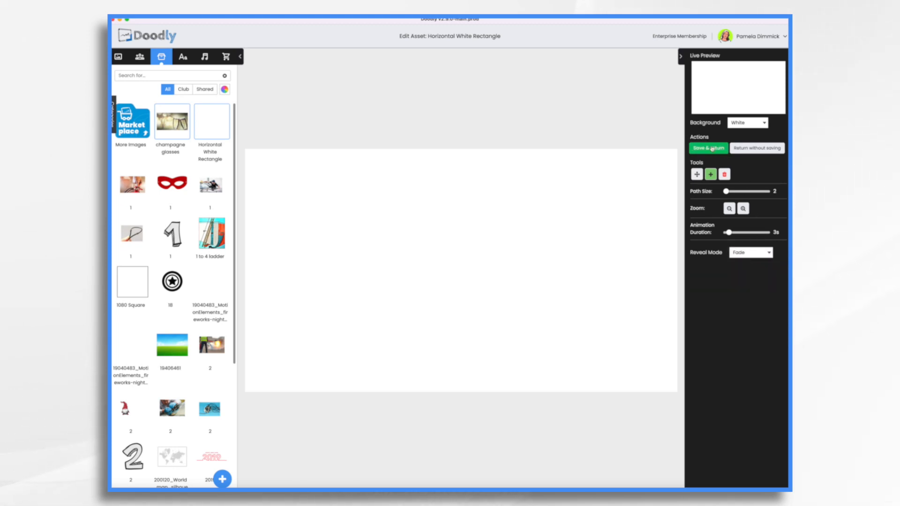
left_click(708, 148)
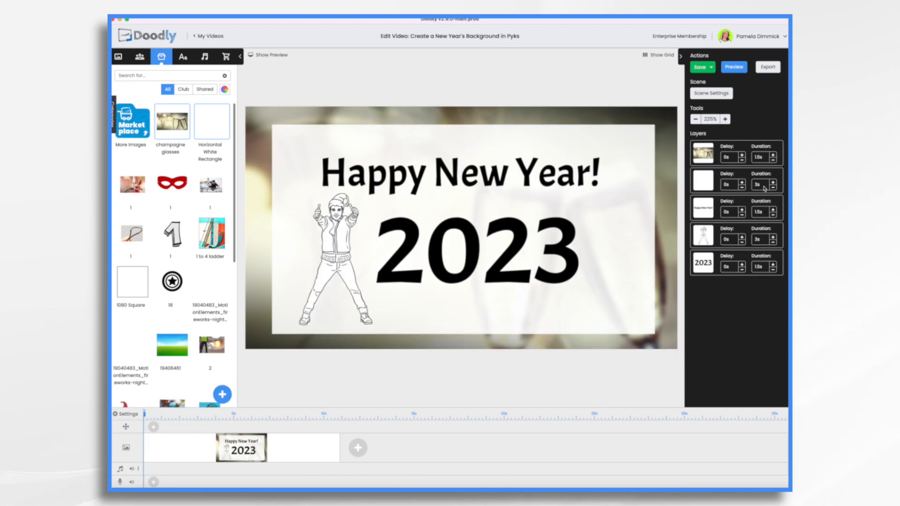
left_click(773, 187)
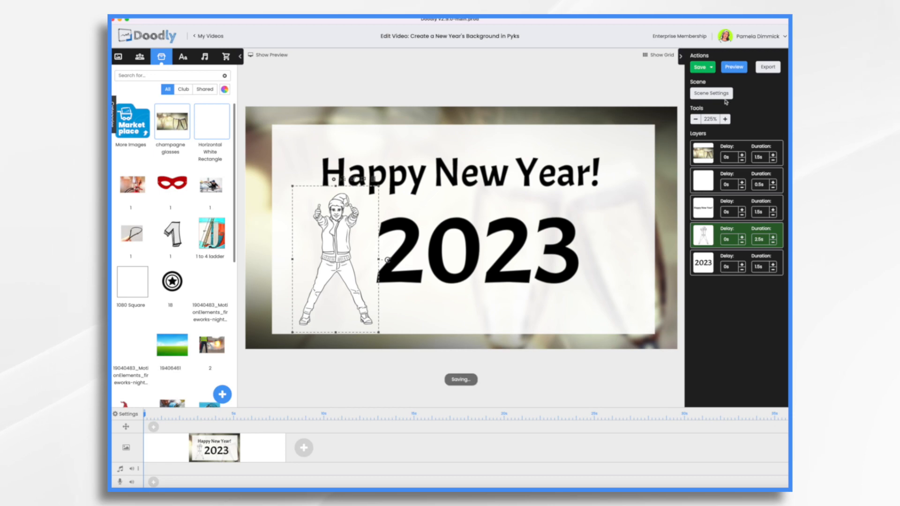
left_click(710, 93)
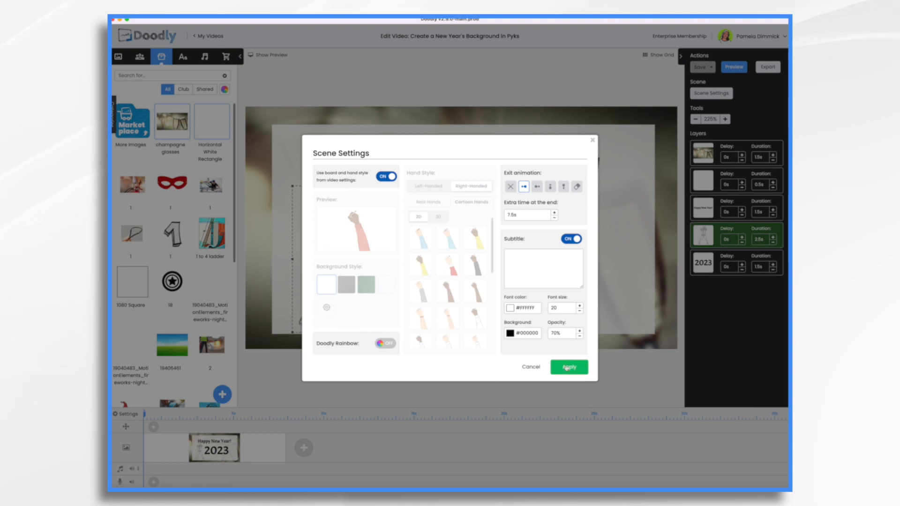
Apply the scene settings with 7 s extra end time and play the scene preview.
left_click(568, 367)
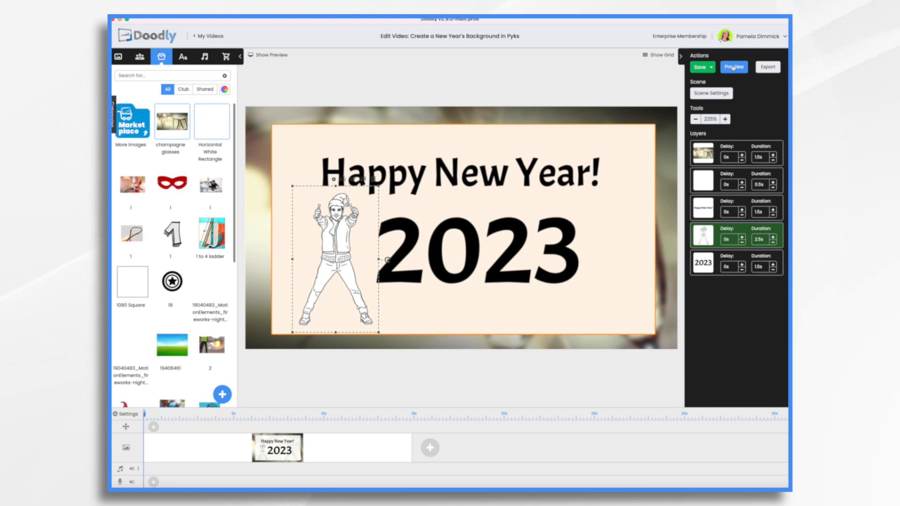
left_click(732, 67)
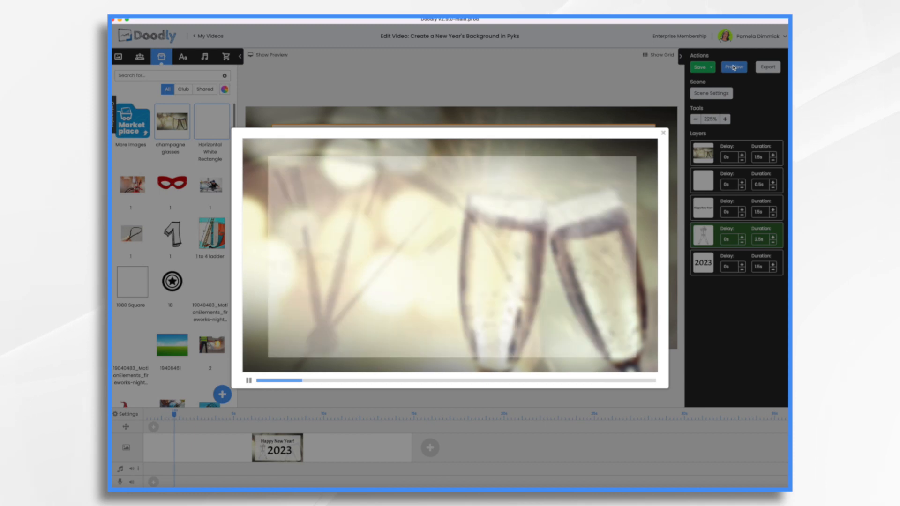